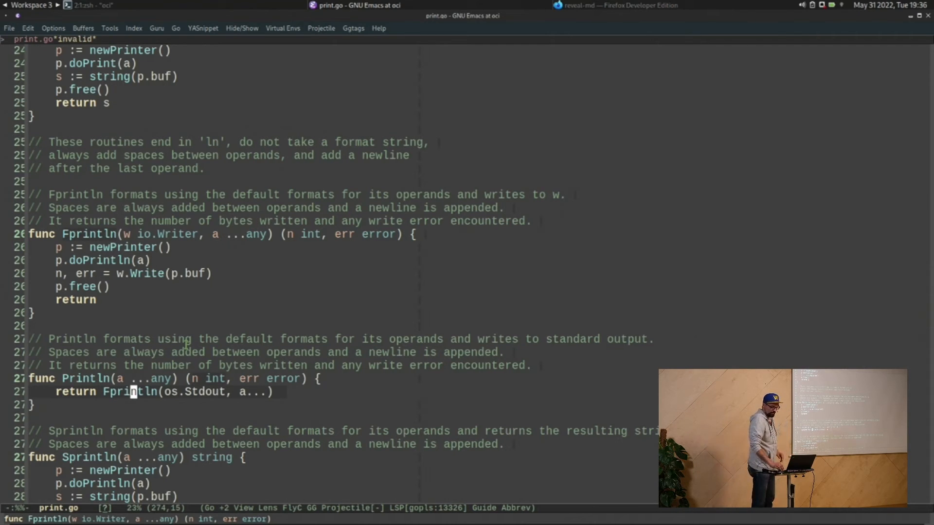
mouse_move(173, 392)
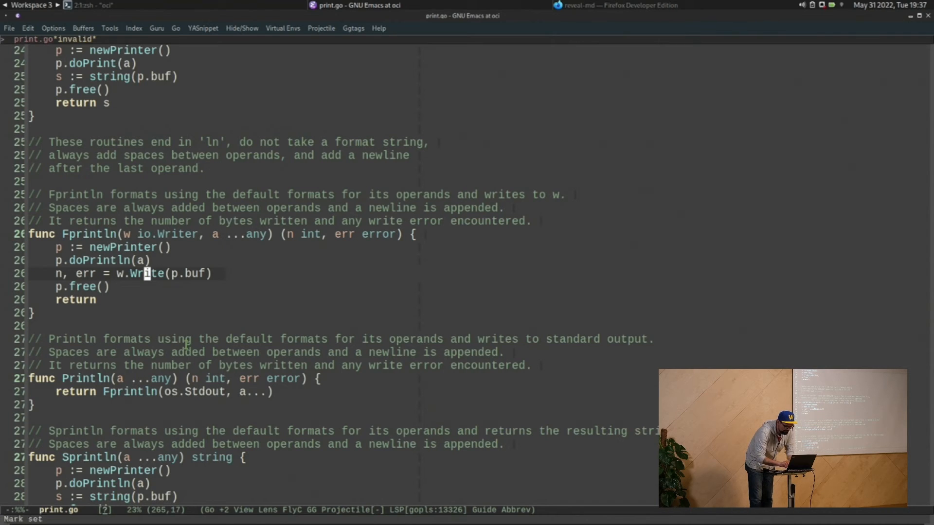
Step: Jump from the w.Write call in Fprintln to the Writer interface's Write in io.go
click(145, 273)
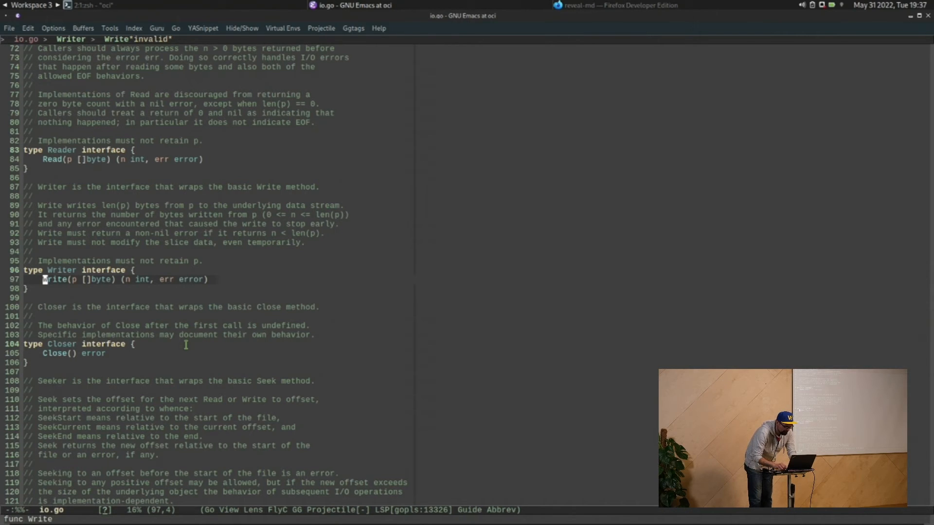
Step: Scroll down io.go and start finding a file under /usr/lib/go/src/
scroll(down, 3)
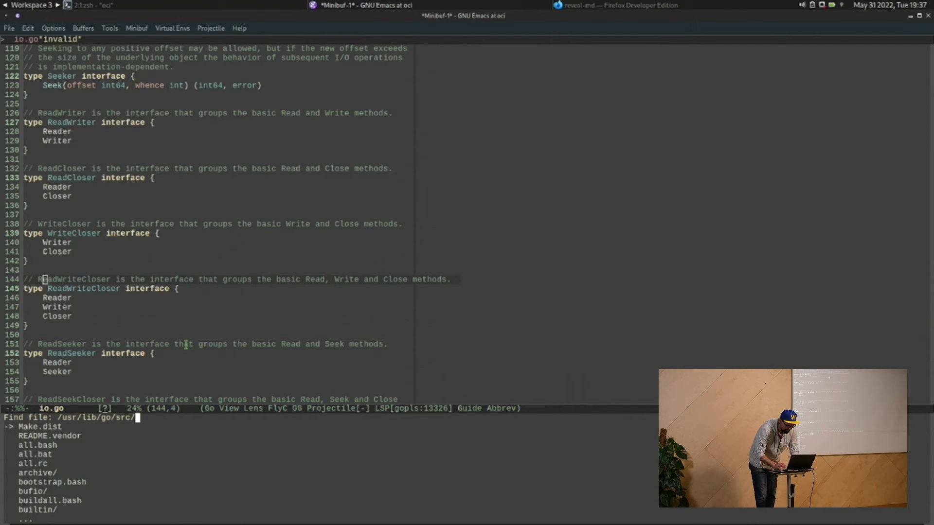
Step: Open zsyscall_linux_amd64.go from the syscall directory and show its generated func write
text(syscall)
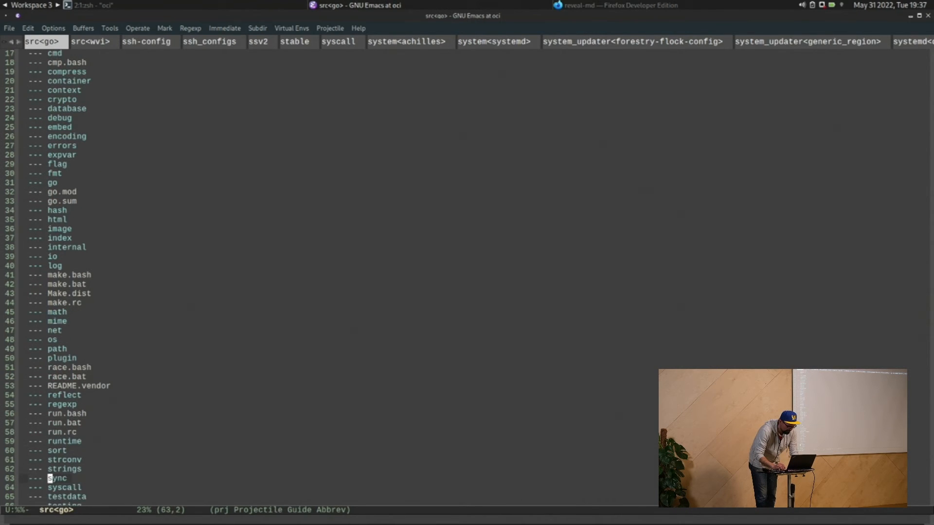
click(337, 42)
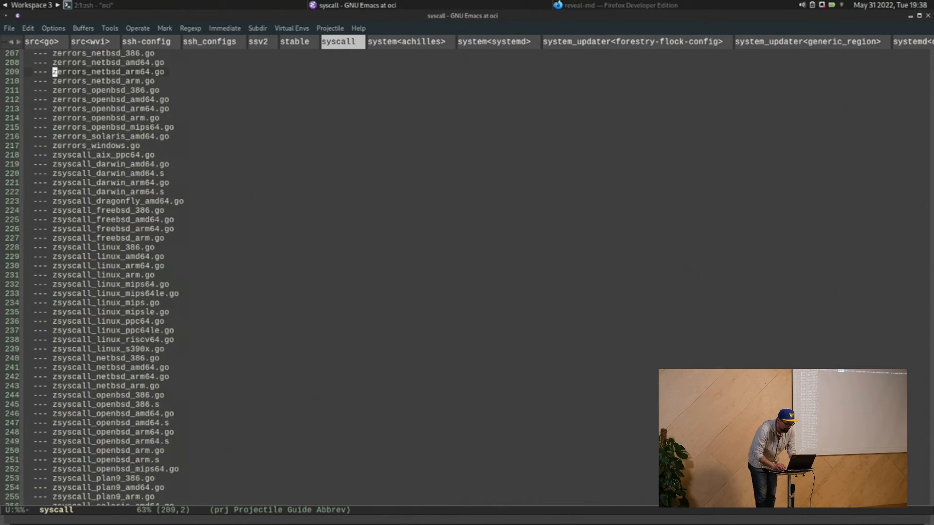
scroll(down, 3)
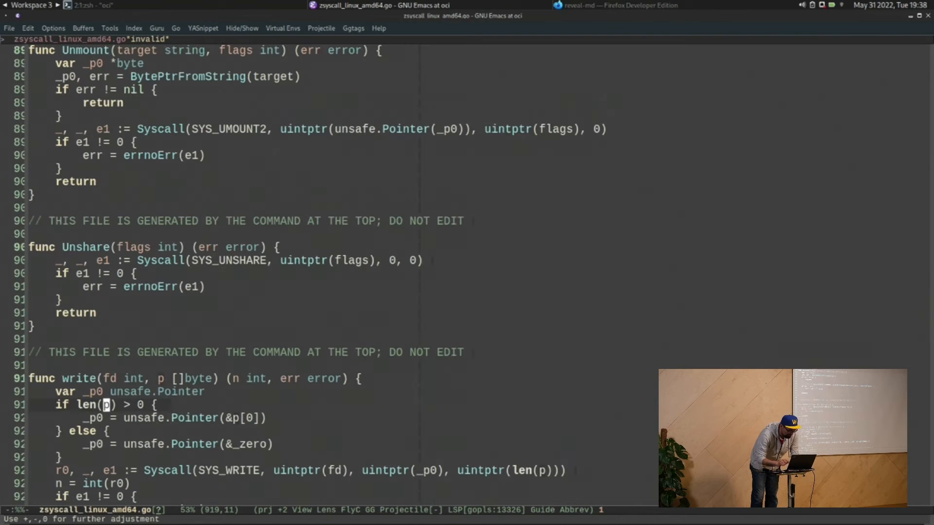
scroll(down, 3)
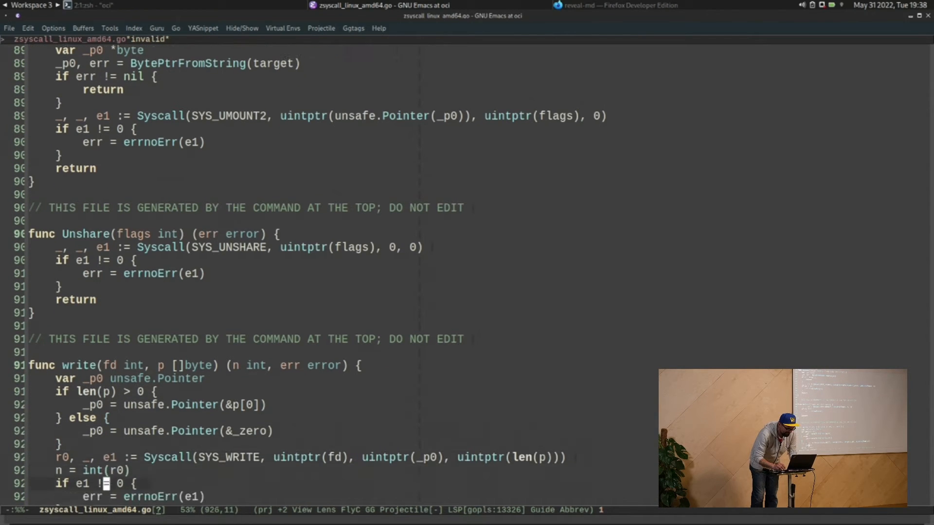
scroll(down, 3)
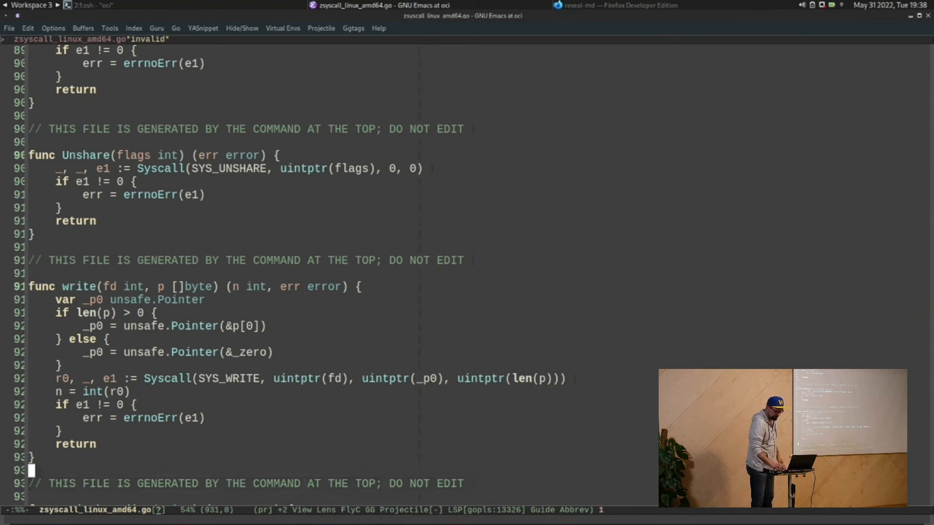
click(119, 379)
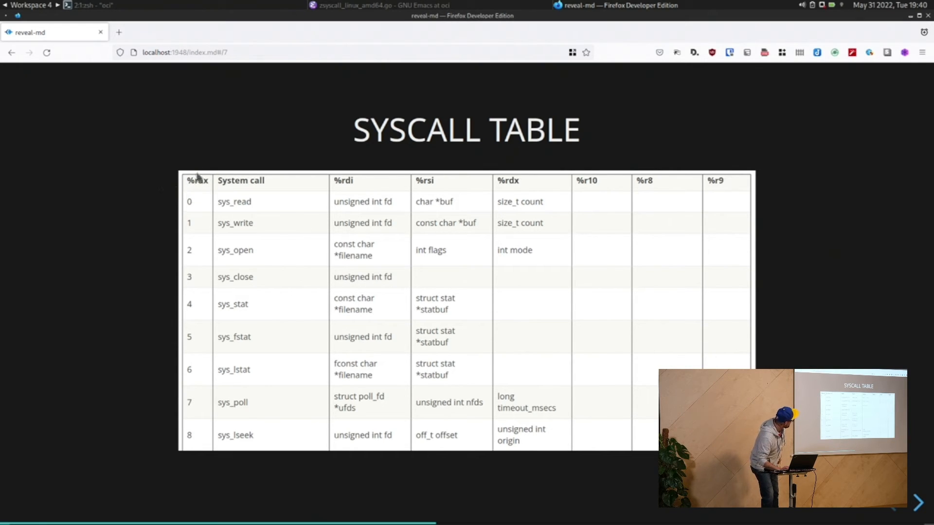
mouse_move(159, 181)
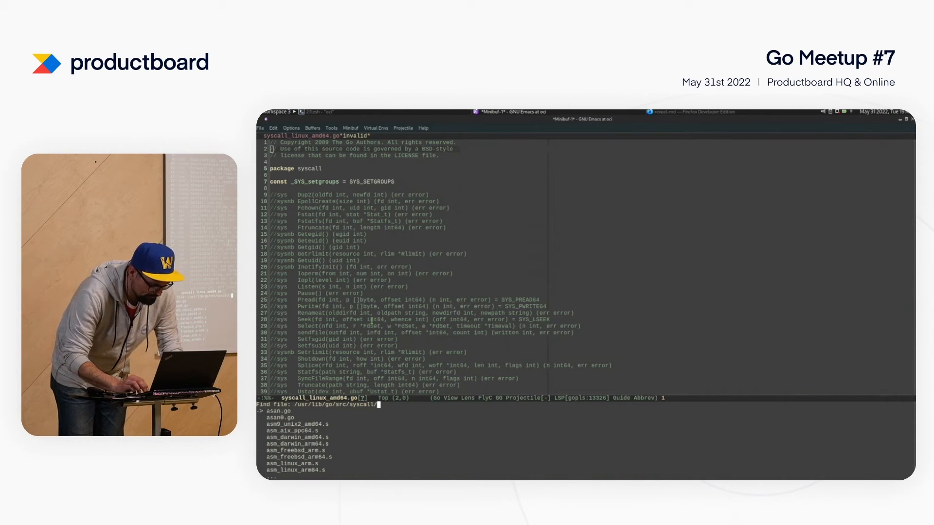
Step: Review Syscall's register loading in asm_linux_amd64.s, then switch to the zsh terminal
text(asm)
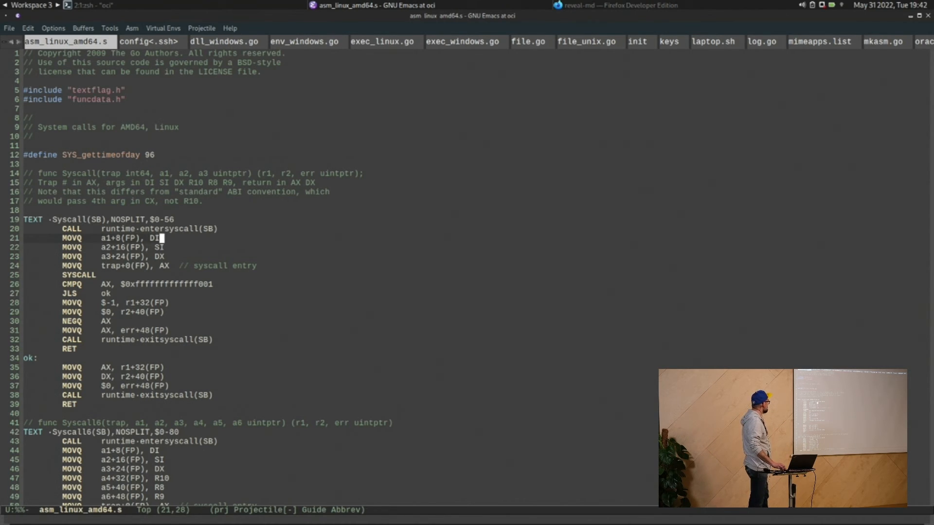
click(165, 266)
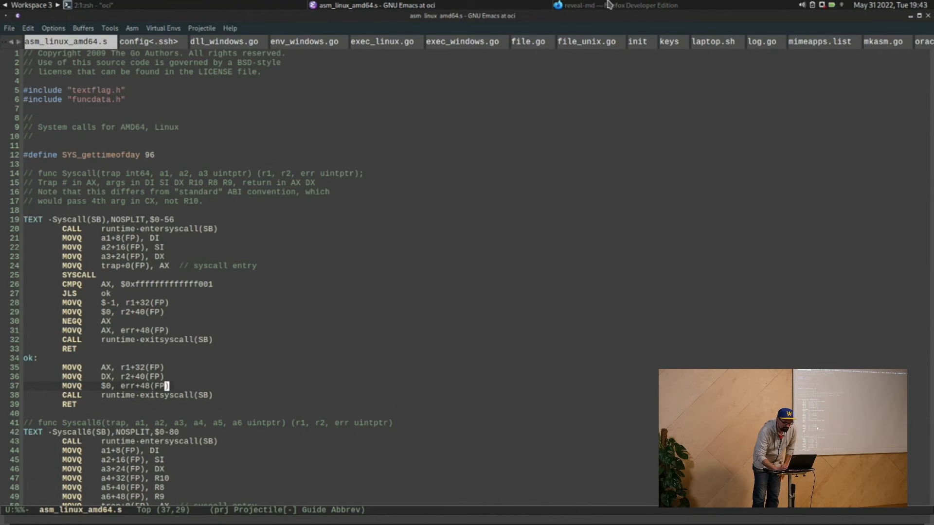
click(619, 6)
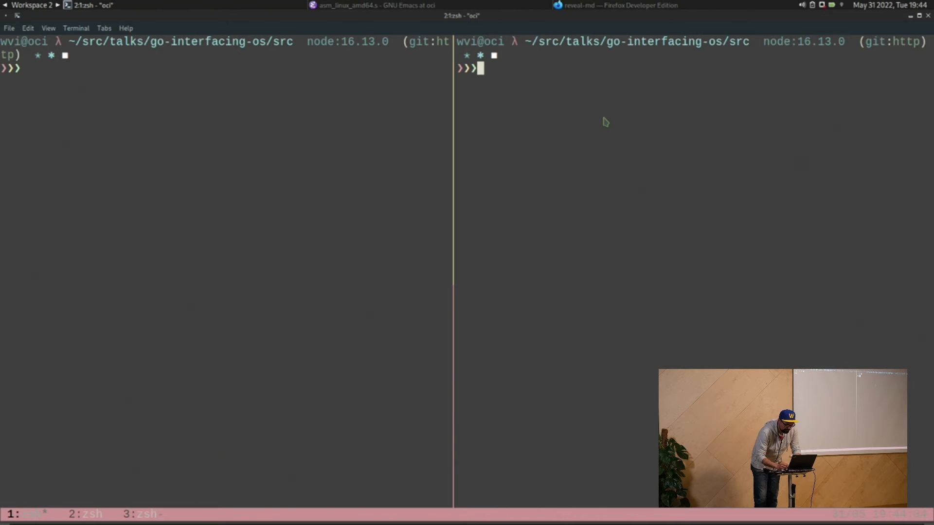
Step: Enter the hello folder, list it, print main.go, and begin an strace command
text(cd)
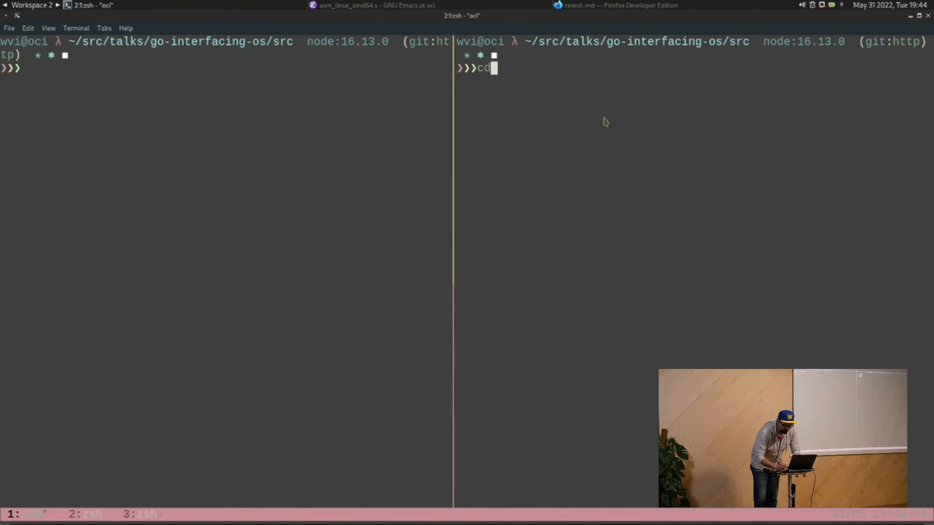
text(ex)
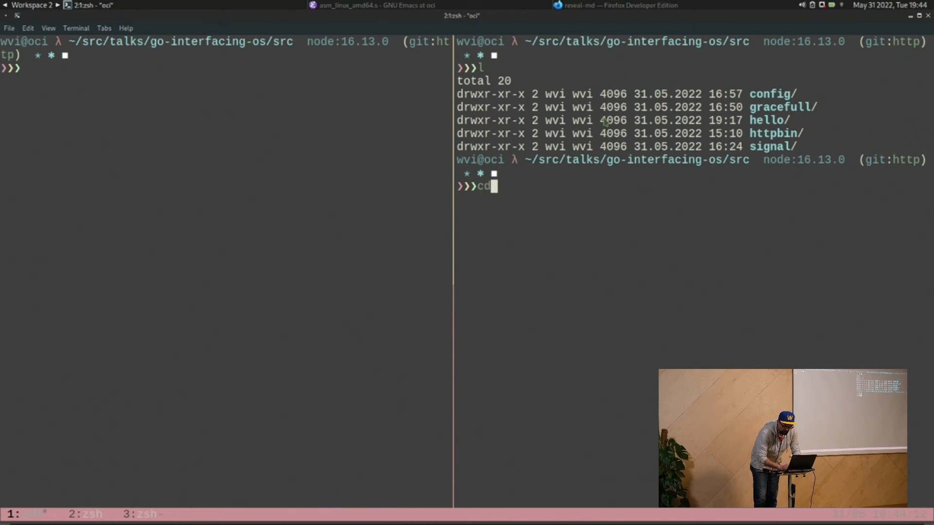
text(hello)
text(cat)
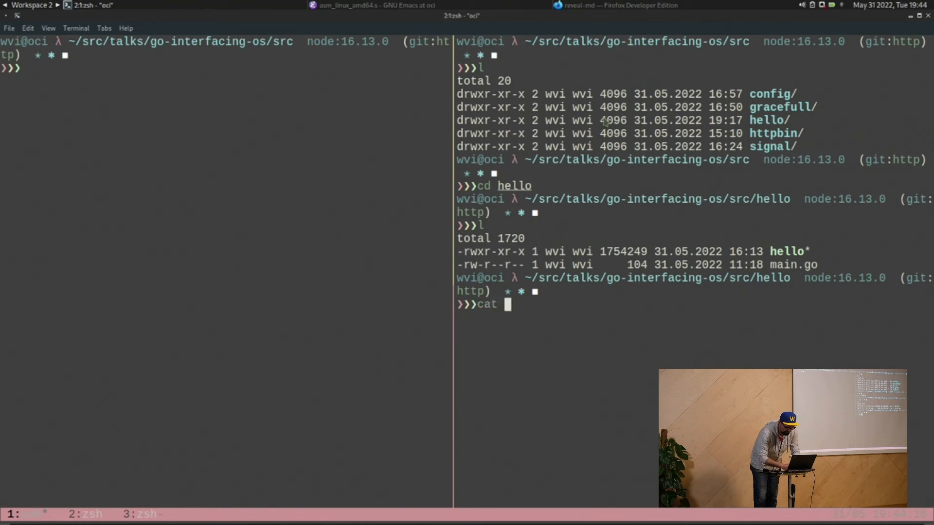
text(main.go)
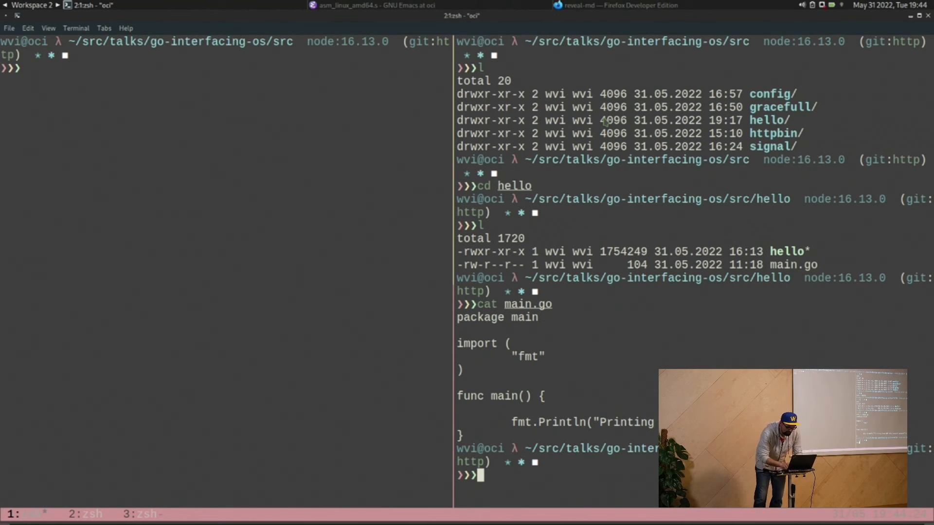
text(strace)
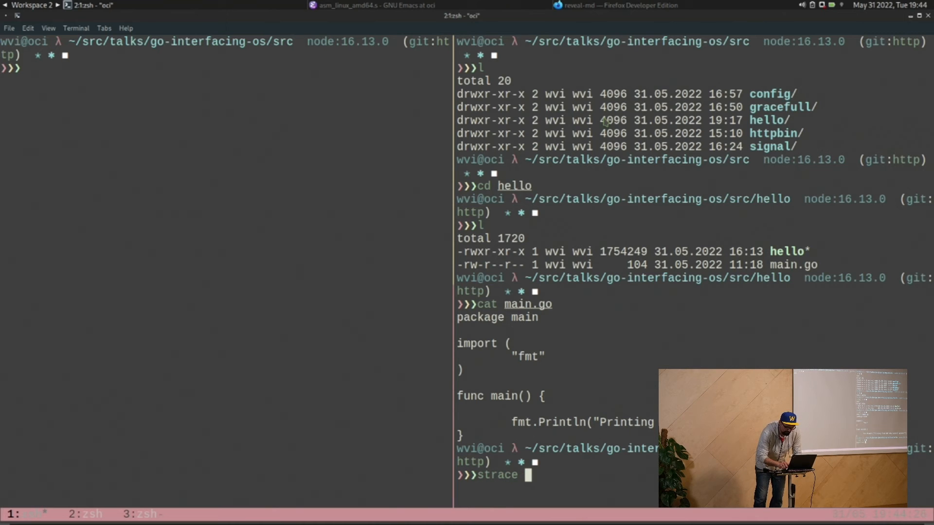
Step: Trace the hello binary with strace -c, scroll its syscall output, and cd into httpbin
text(-c ./hello)
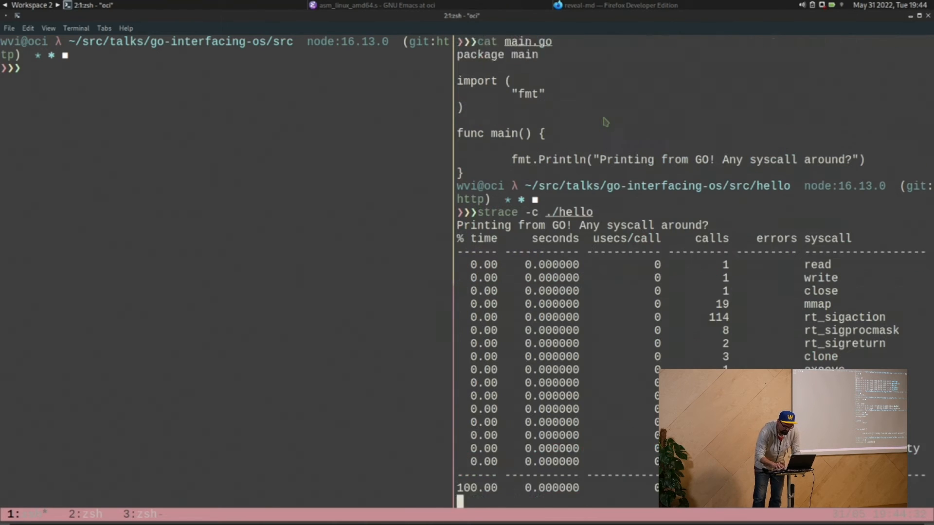
scroll(down, 3)
text(cd httpbin)
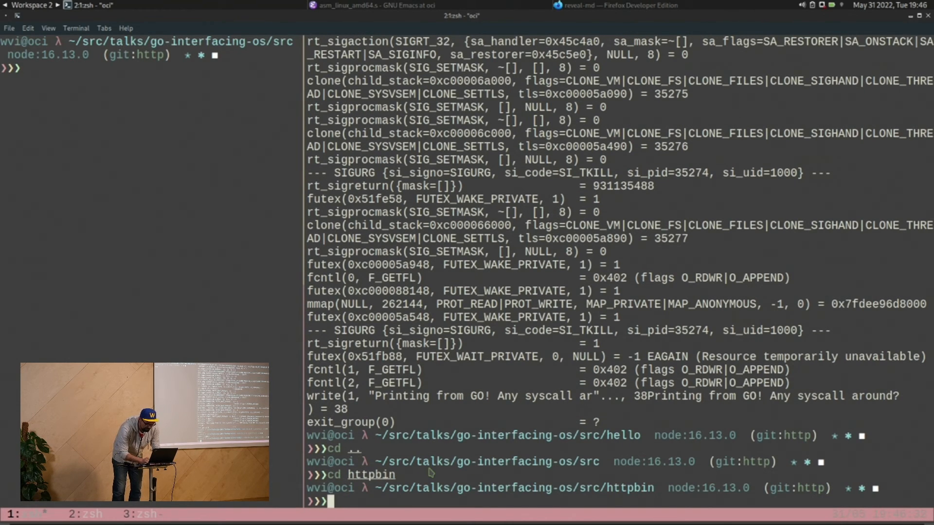
Step: Print httpbin's main.go with cat and start typing strace ./httpbin
text(cat main.go)
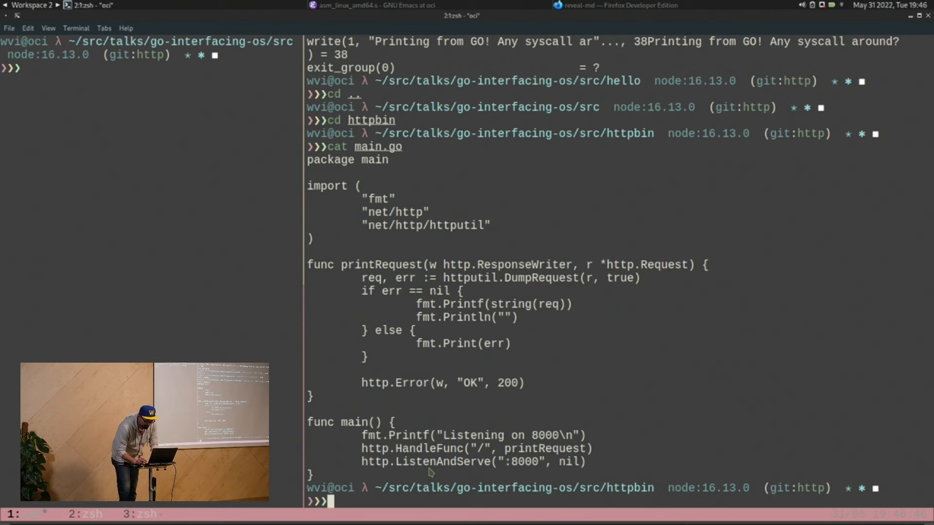
text(cat main.go)
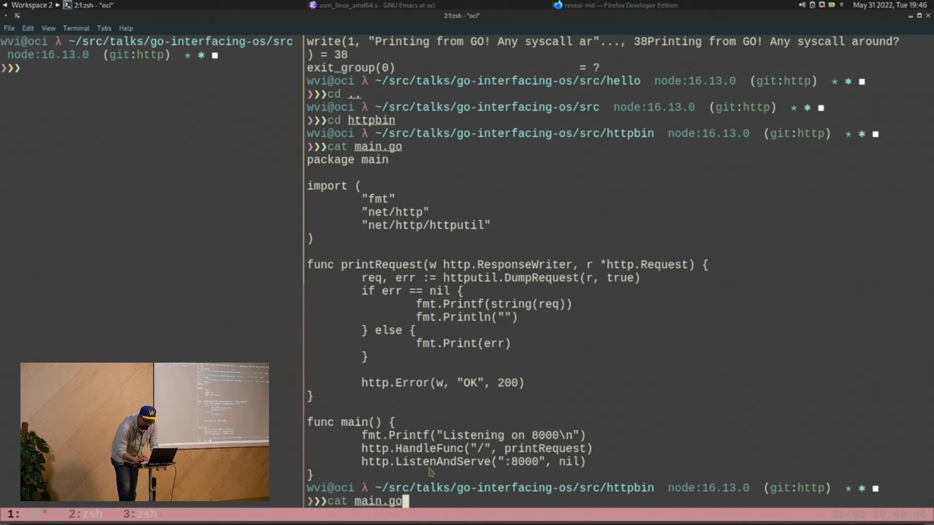
text(./)
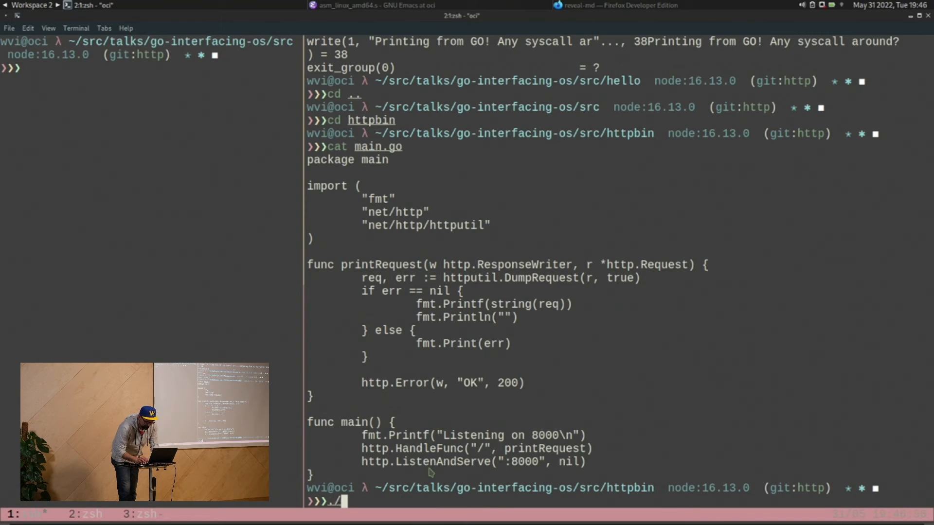
text(strace)
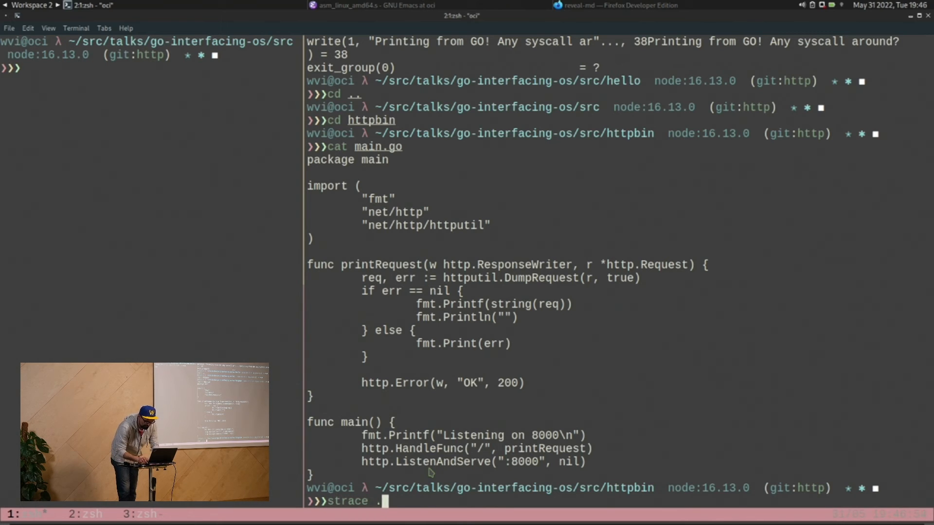
Step: Trace ./httpbin with strace during a curl to localhost:8000, then retype the strace command
text(/httpbin)
click(150, 67)
text(curl http://localhost:8000/?xxxx)
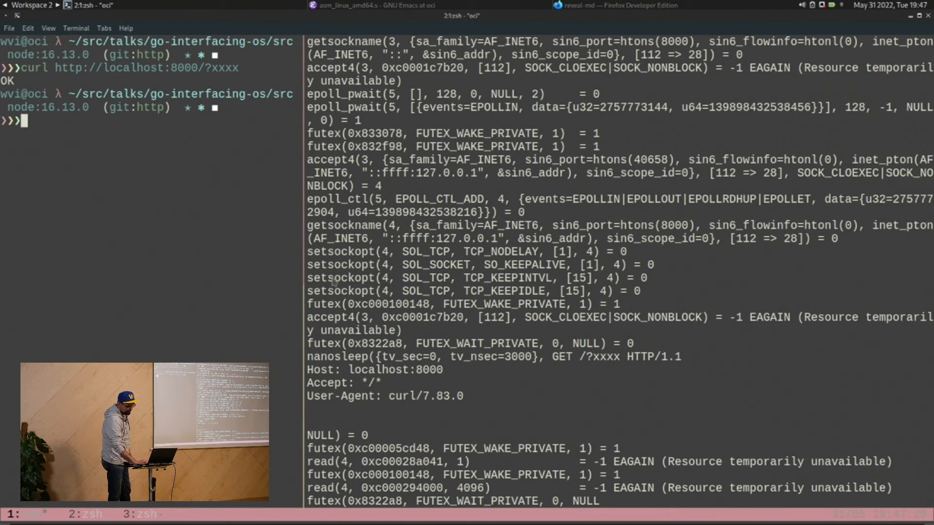
mouse_move(405, 324)
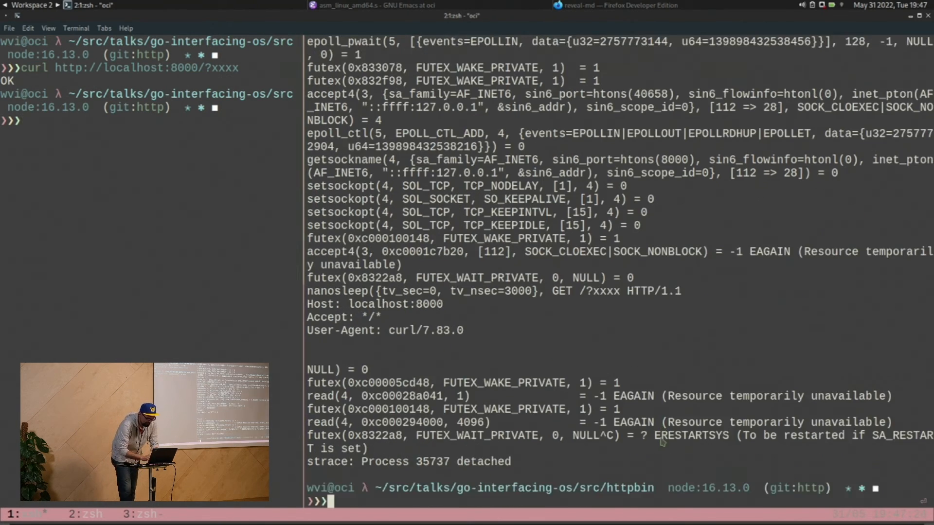
text(strace ./httpbin)
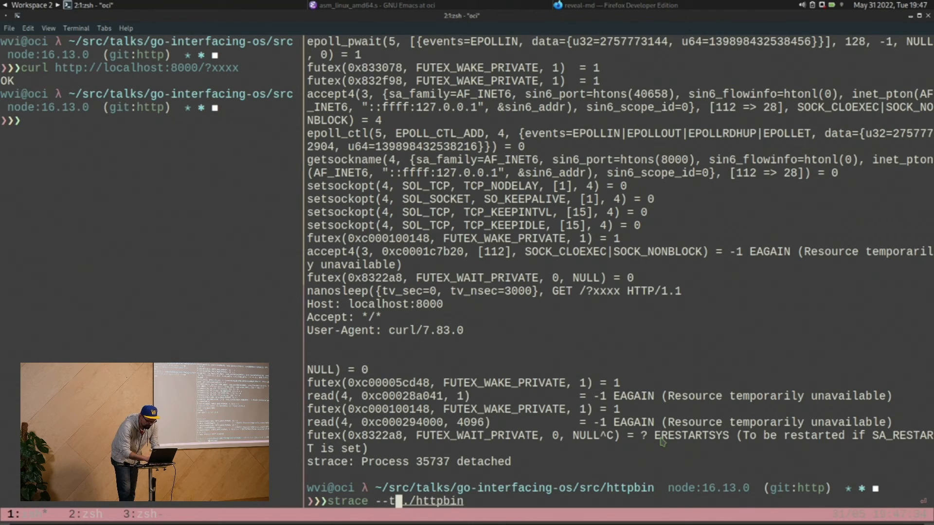
Step: Run strace on ./httpbin with --trace=read, then --trace=network, while curling it
text(race=)
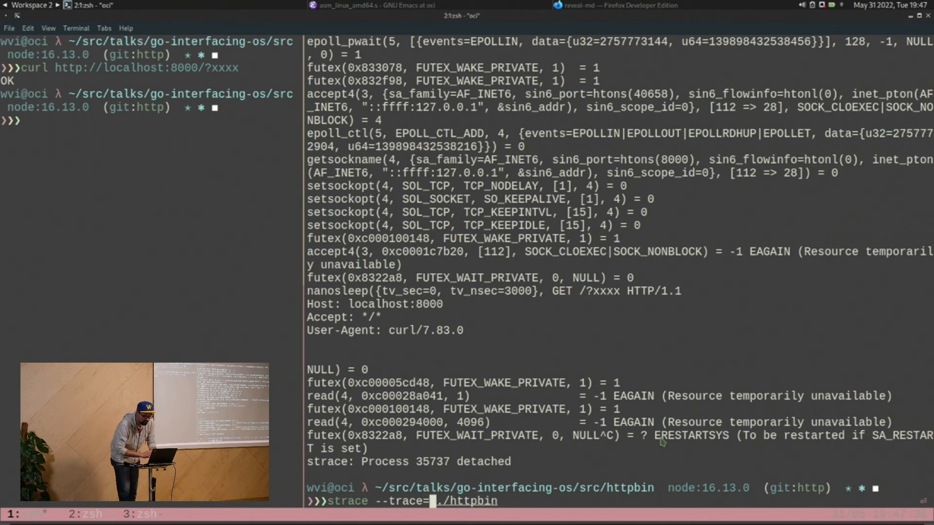
text(read)
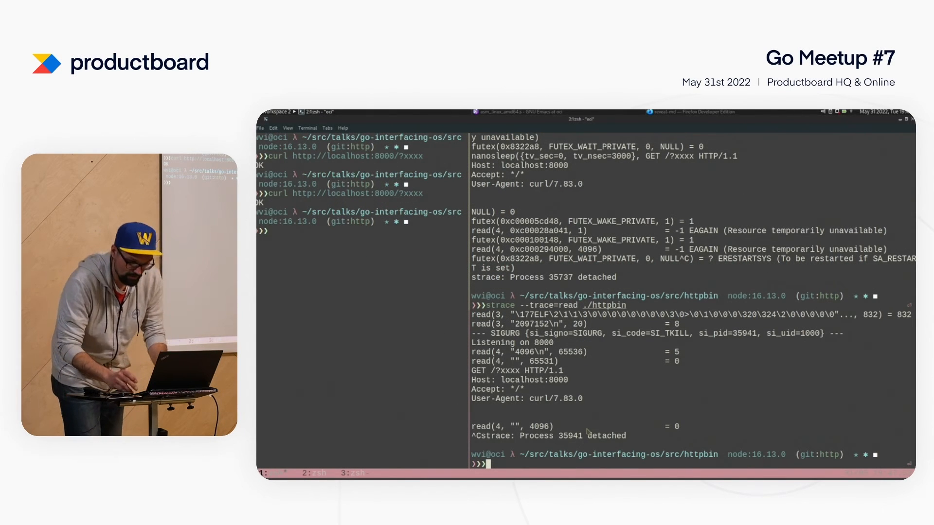
text(strace --trace=read ./httpbin)
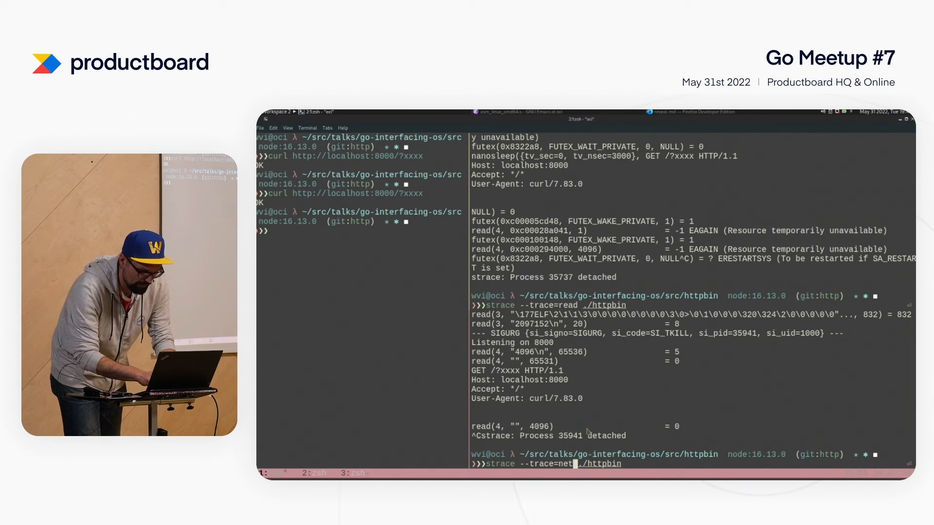
key(Return)
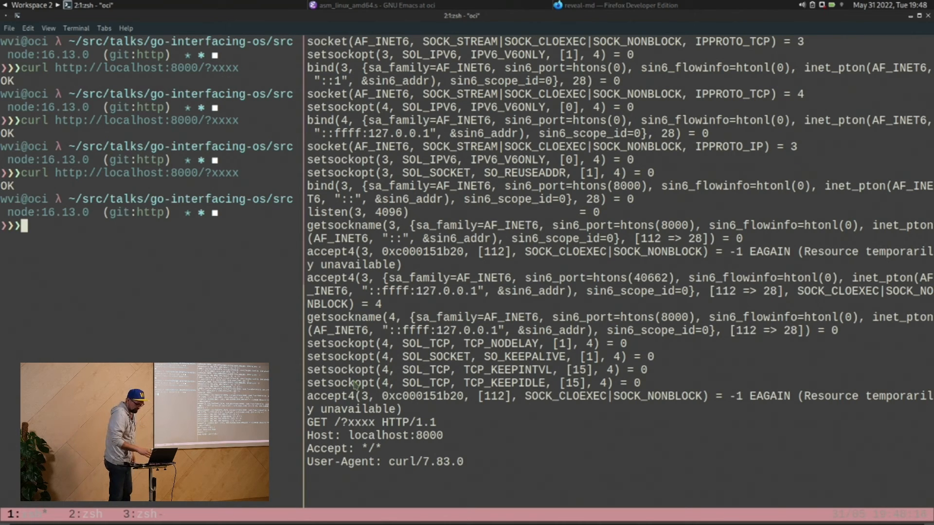
text(t)
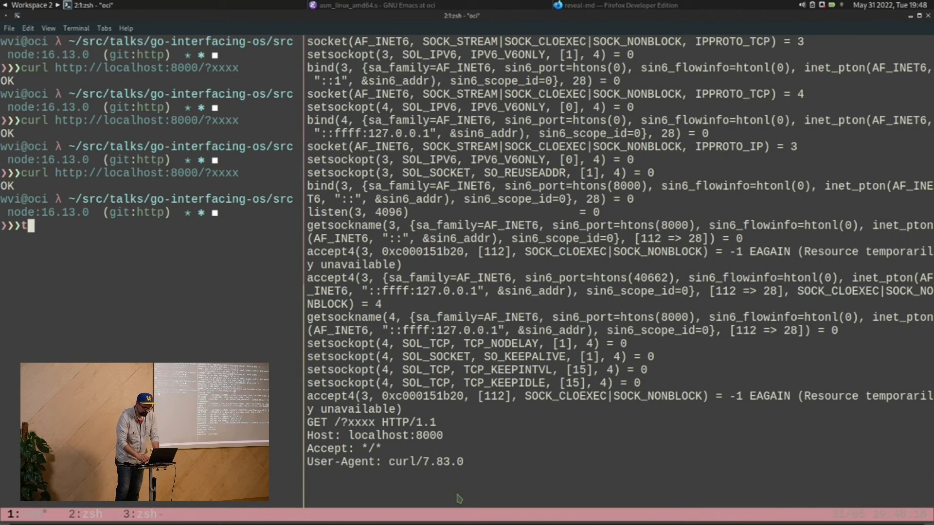
Step: Stop the network strace with Ctrl+C and bring the Firefox slides back
key(ctrl+c)
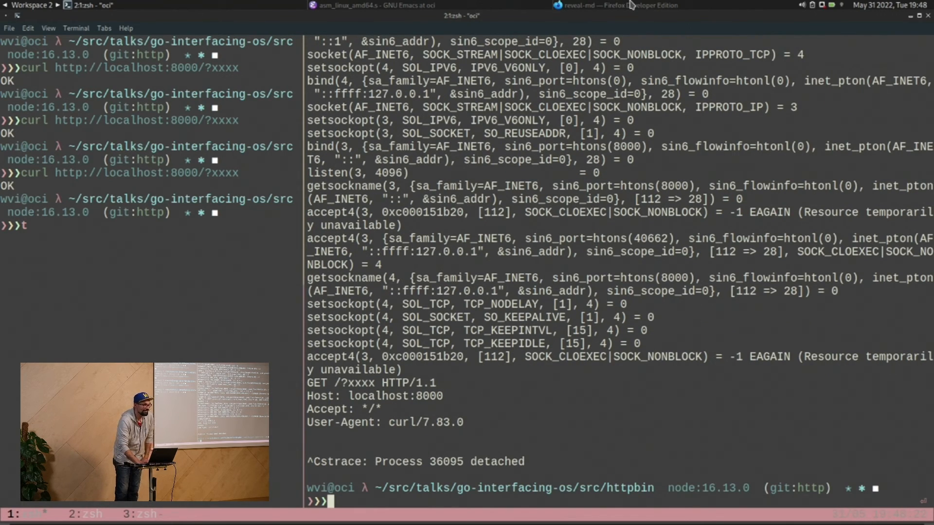
click(616, 5)
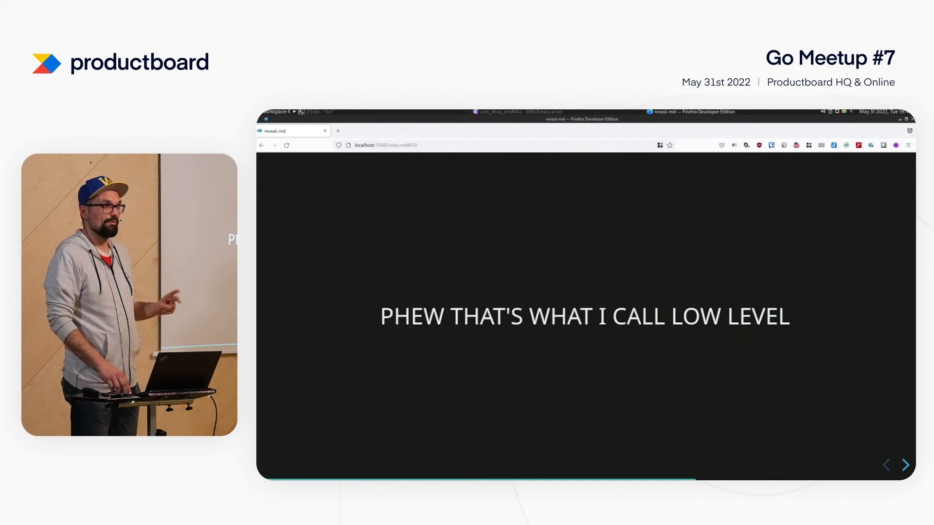
Step: Focus the reveal-md slide deck to move toward the SIGINT/SIGTERM/SIGQUIT slide
click(905, 465)
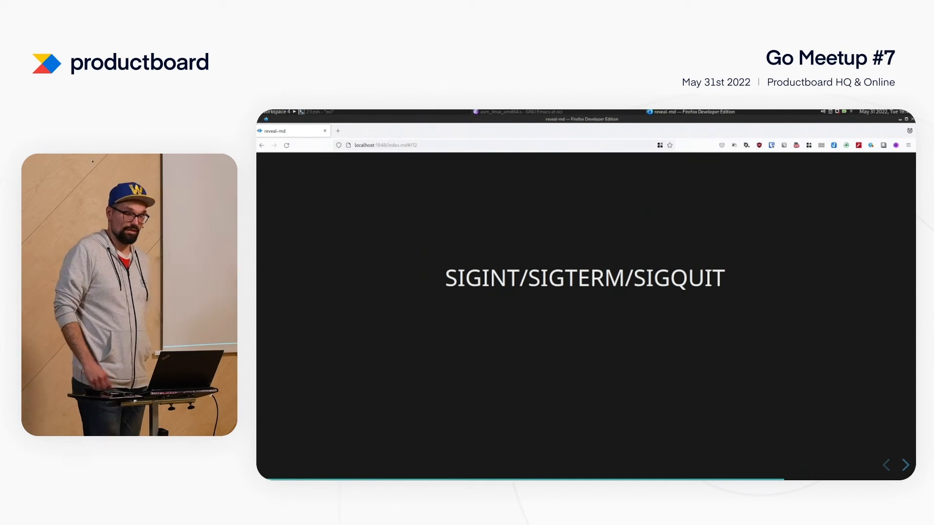
Step: Advance the deck to the SIGINT/SIGTERM/SIGQUIT slide before returning to the terminal
key(Right)
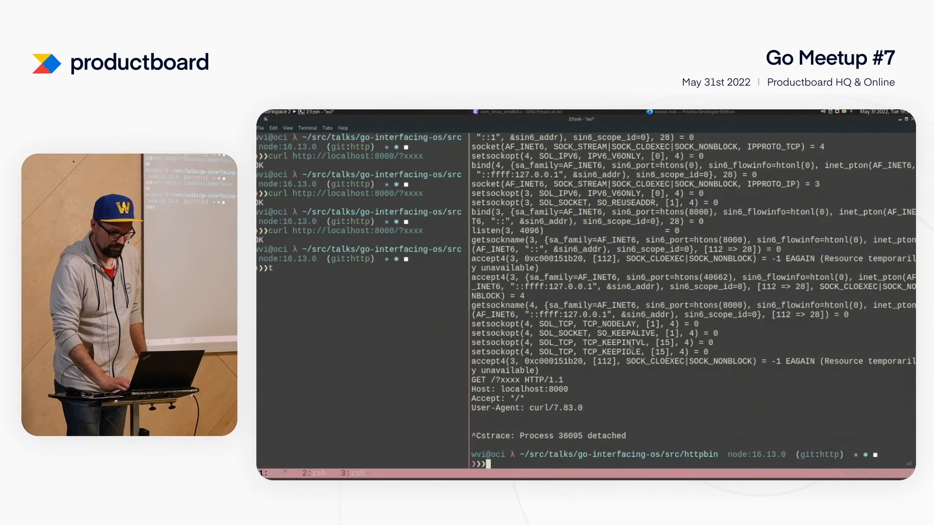
text(cd)
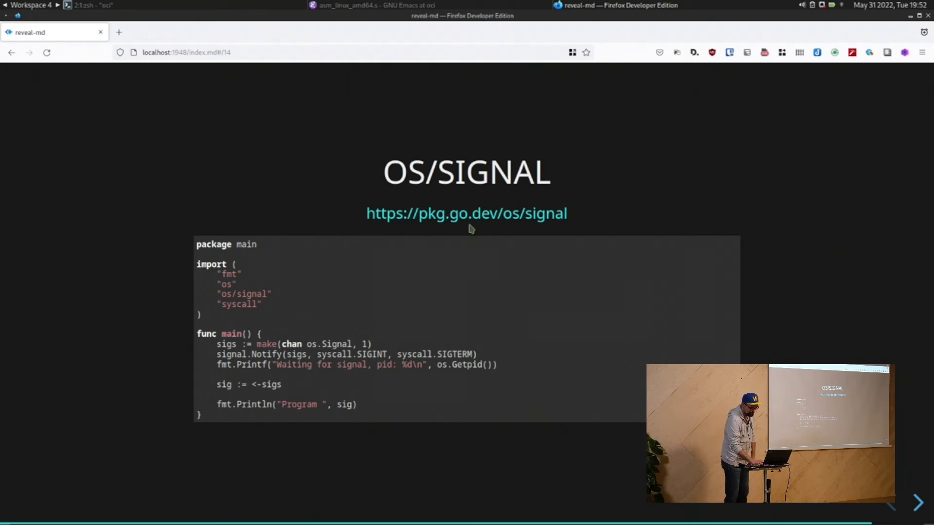
mouse_move(272, 323)
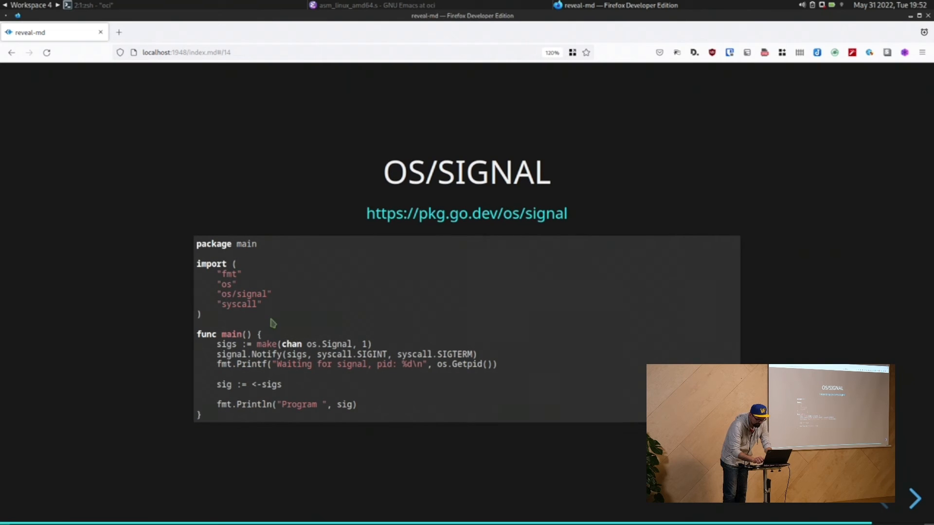
mouse_move(247, 146)
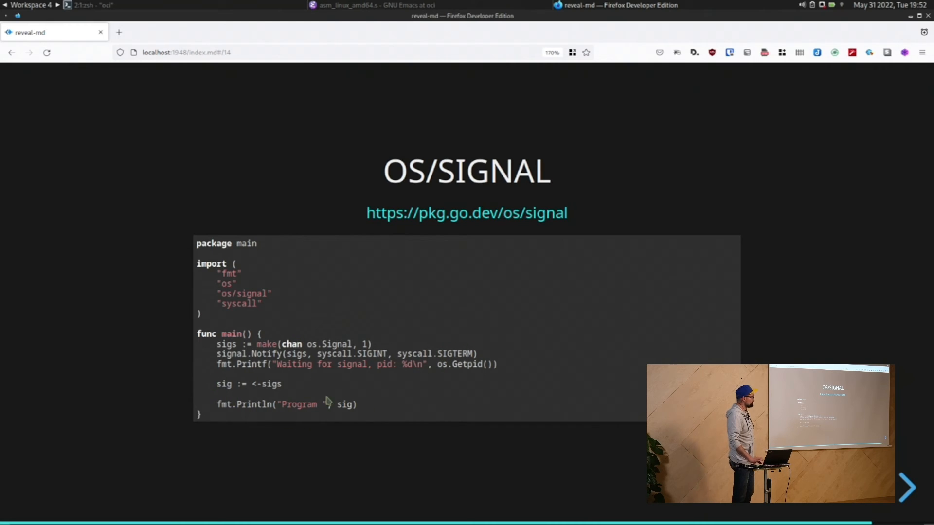
mouse_move(294, 323)
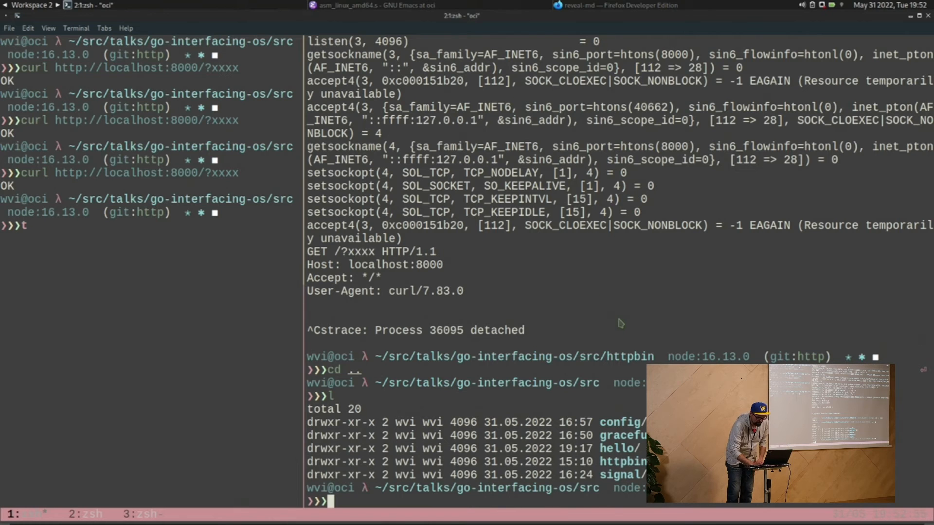
Step: Print signal/main.go, run ./signal, and interrupt it with Ctrl-C, printing 'Program interrupt'
text(cd signal/)
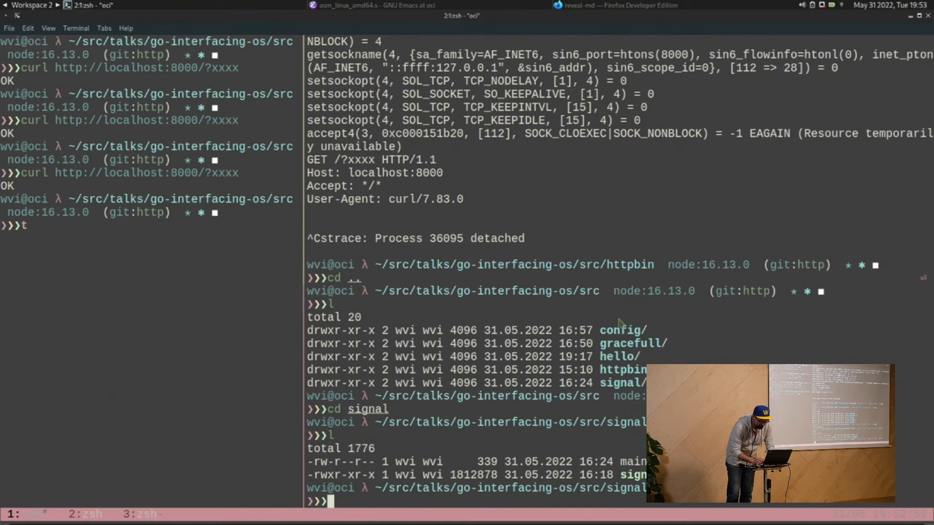
text(cat main.go)
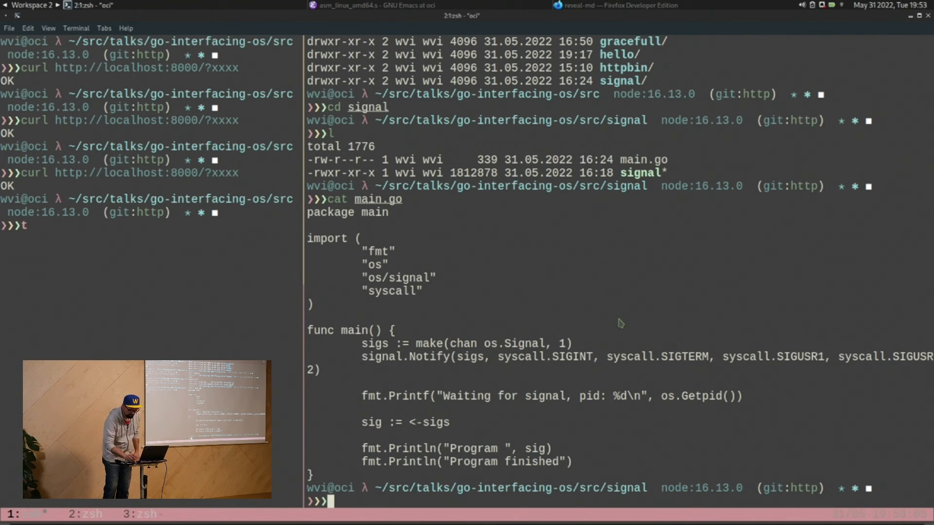
key(Return)
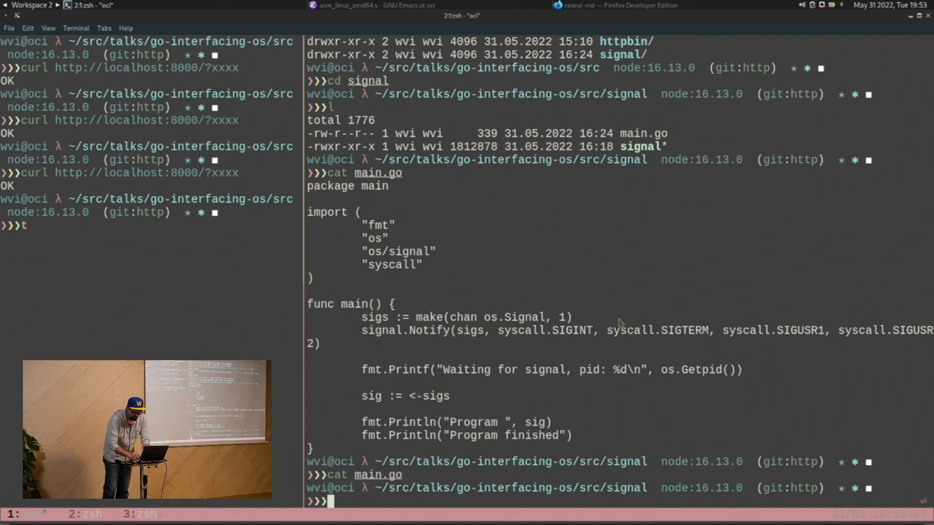
text(./signal)
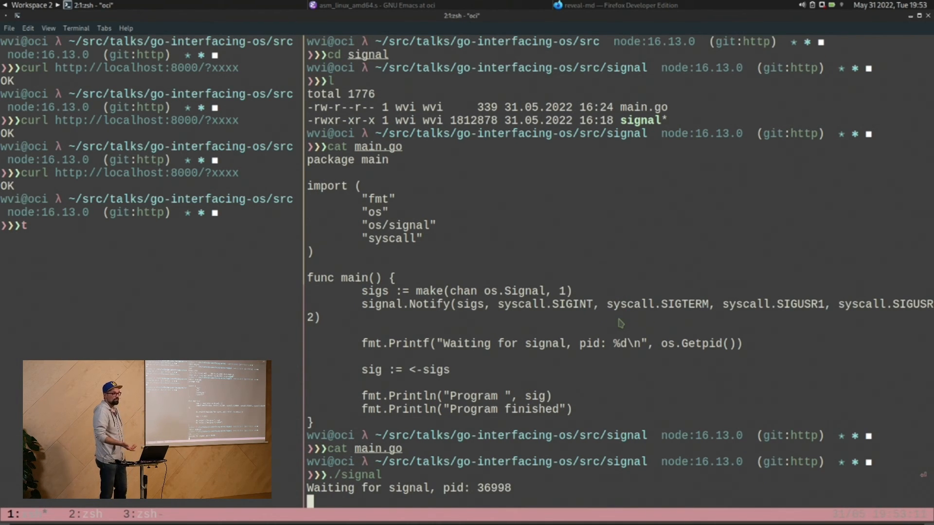
key(ctrl+c)
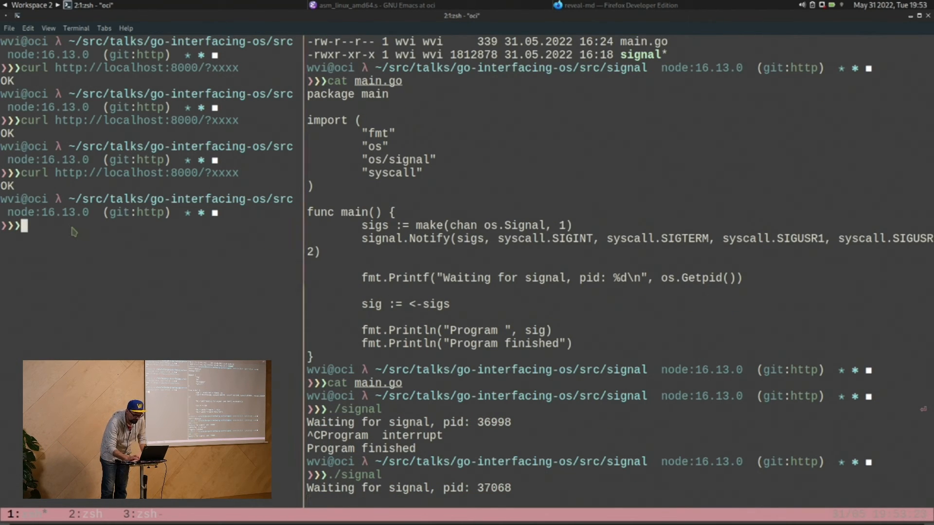
Step: Enter kill -SIGTERM 37068 in the other pane, fixing a mistyped signal name
text(kill)
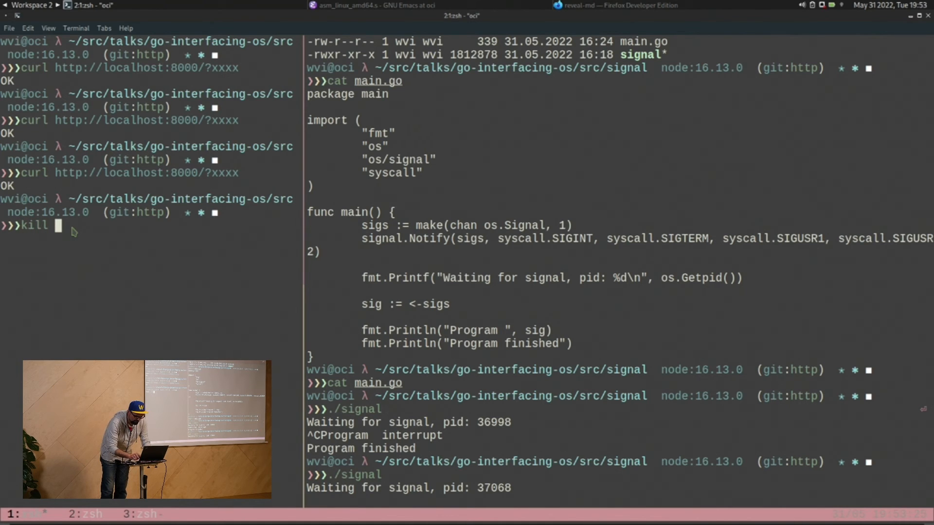
text(-SIKI)
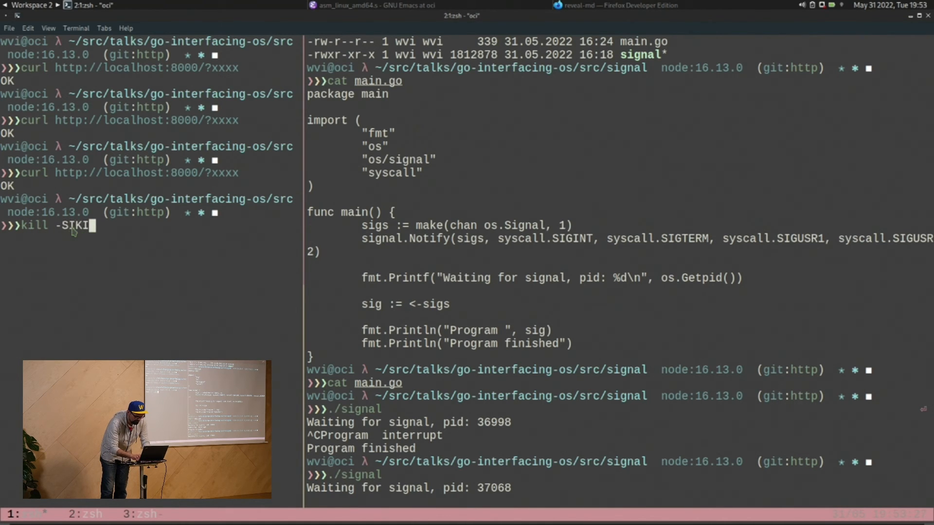
key(BackSpace)
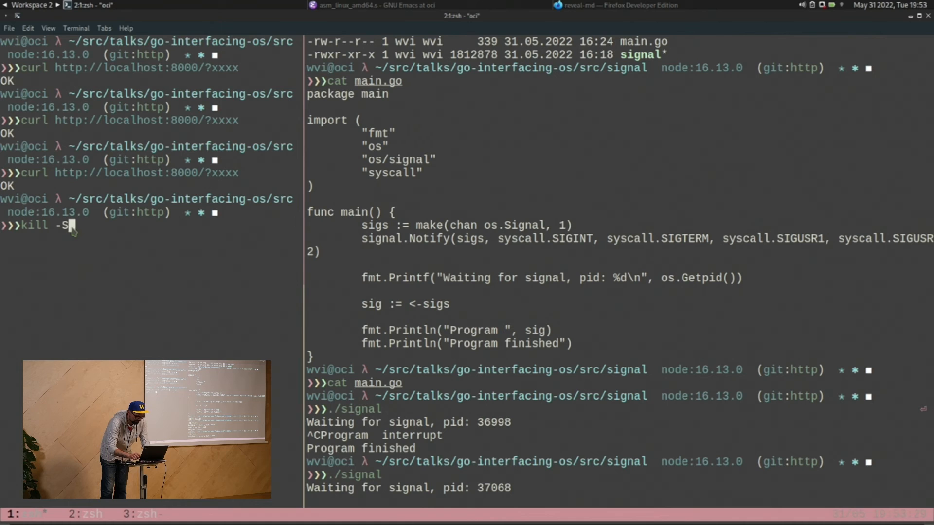
text(IGTERM)
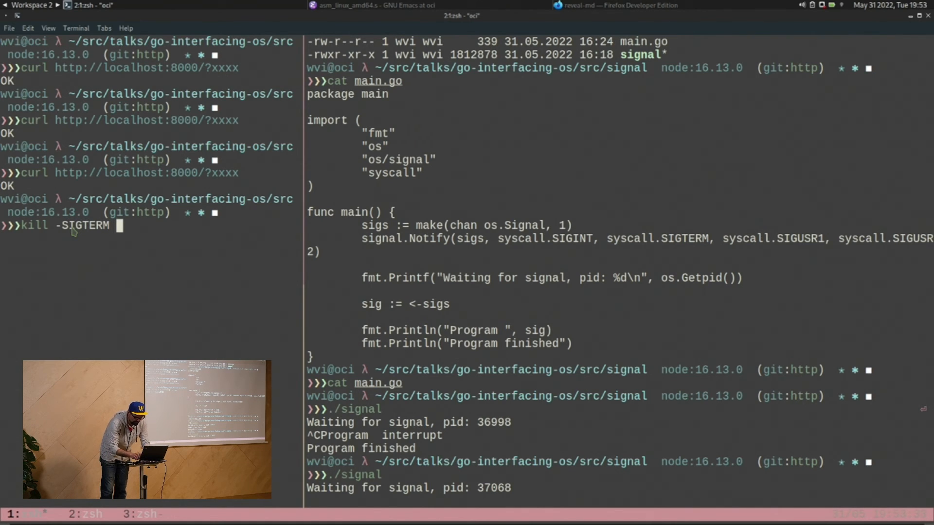
text(37)
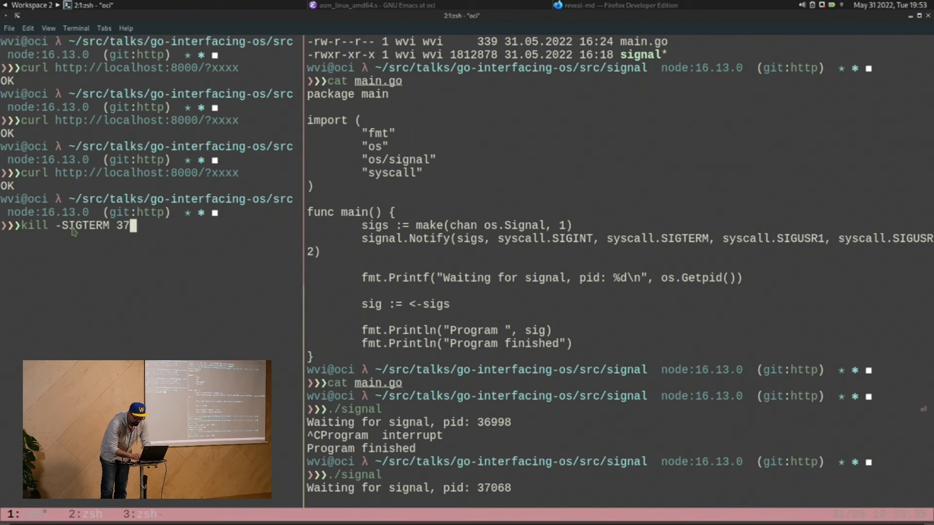
text(068)
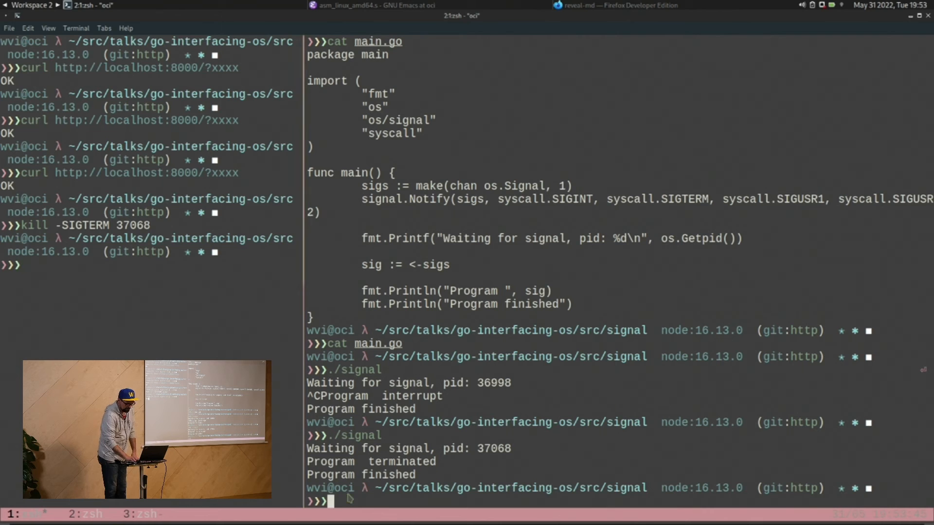
Step: Restart ./signal and force-kill the new process 37272 with kill -9
text(./signal)
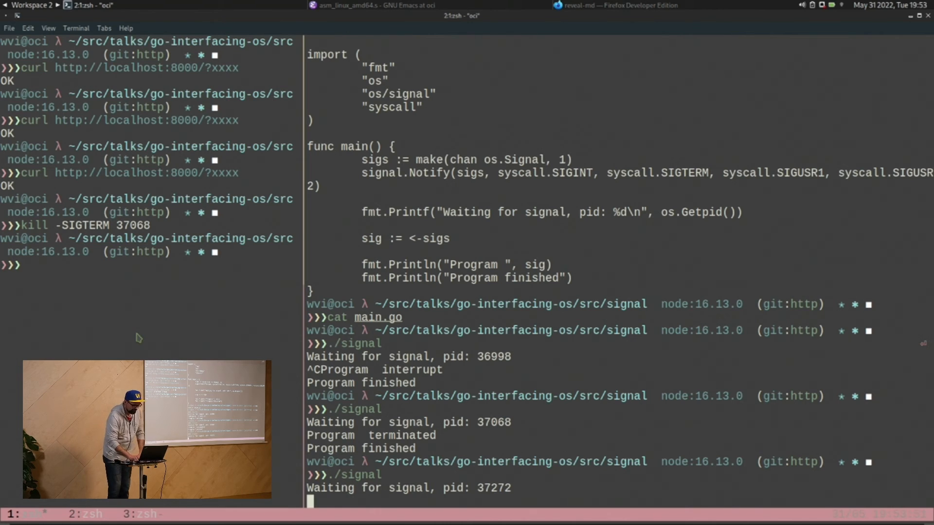
text(kill -SIGTERM 37068)
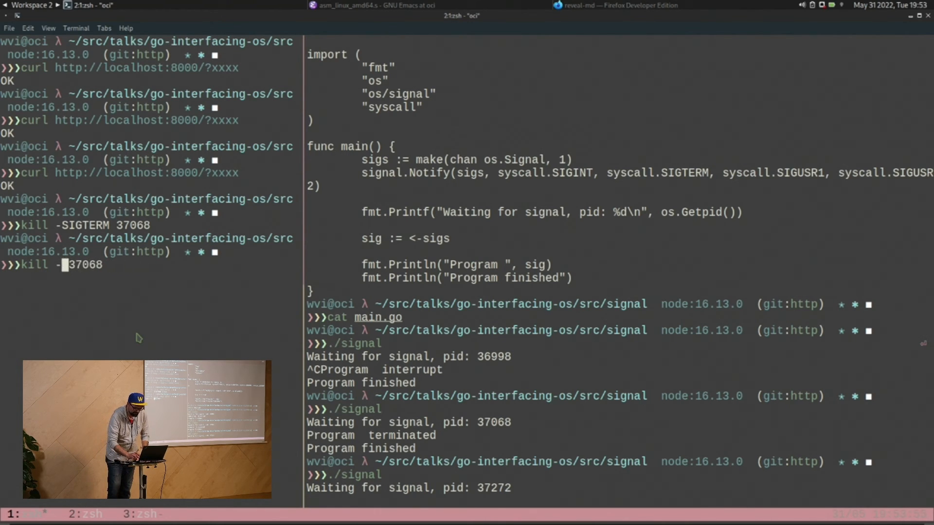
text(()
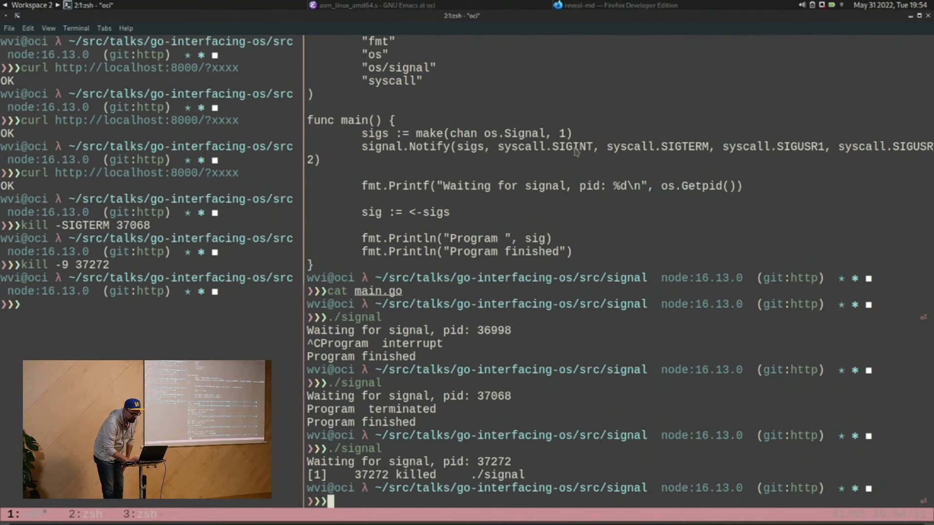
text(cd)
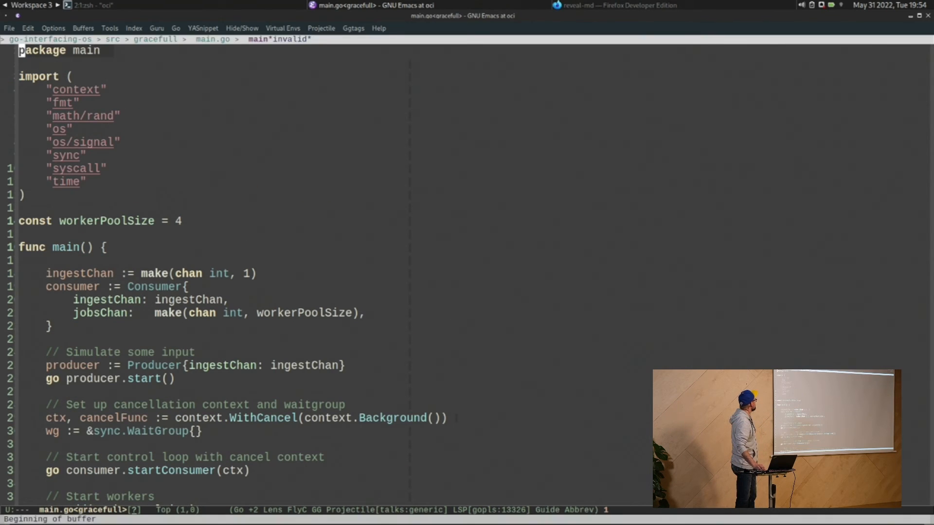
Step: Open src/gracefull/main.go and scroll to the workers and termChan shutdown handling
click(87, 273)
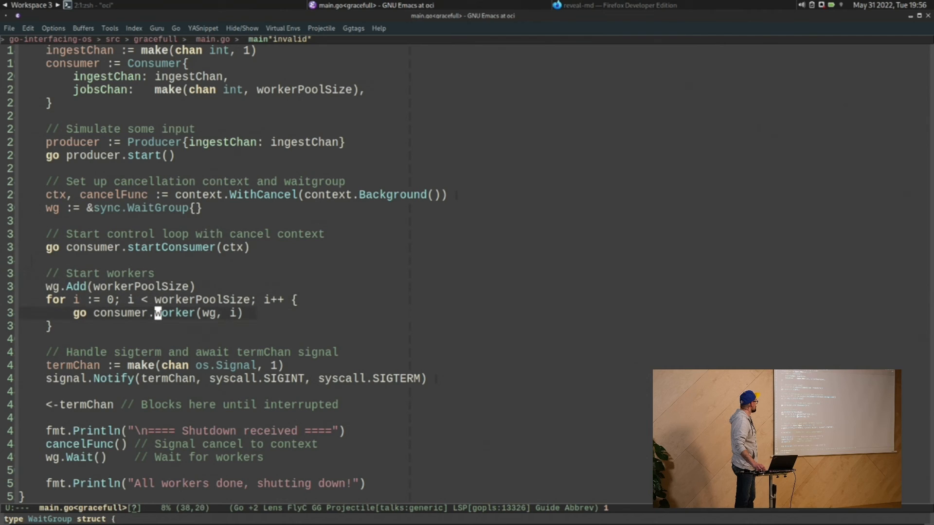
click(50, 326)
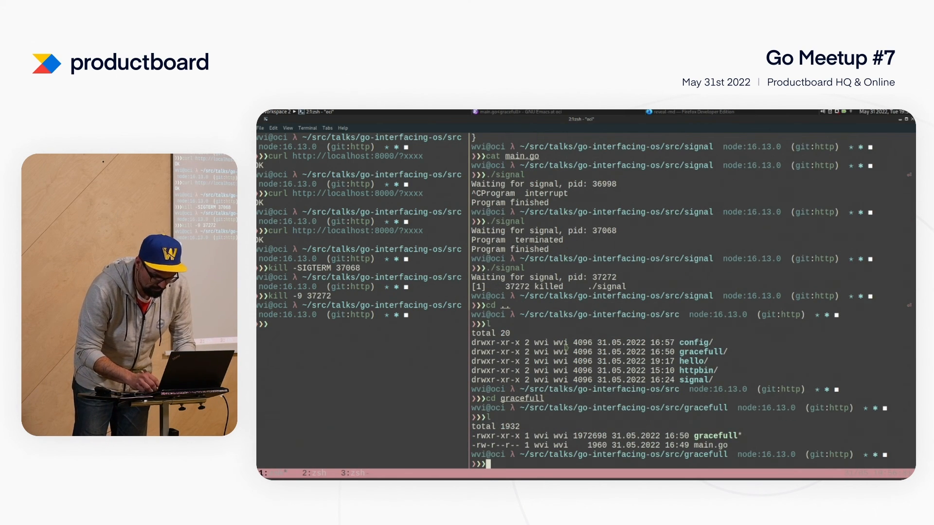
Step: Run ./gracefull, then cd up to src and list config, gracefull, hello, httpbin, signal
text(gra)
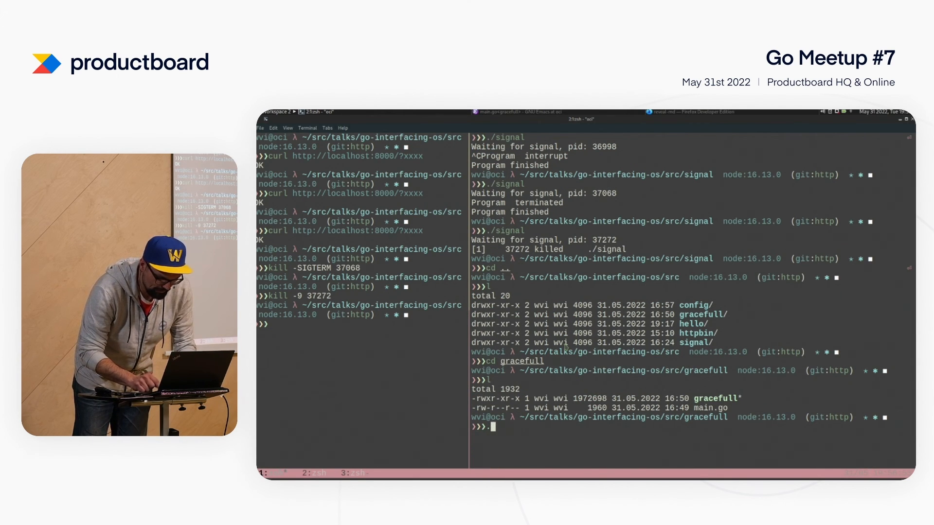
text(./gracefull)
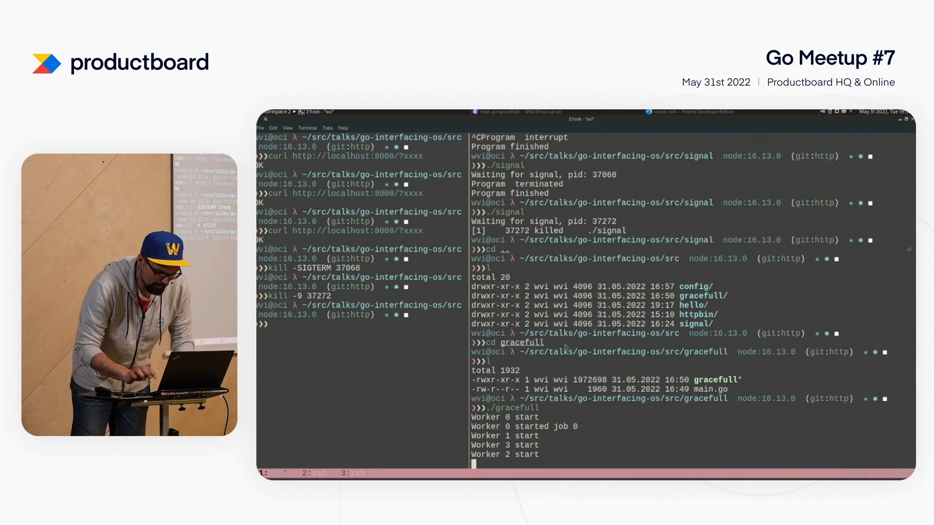
scroll(down, 3)
text(l)
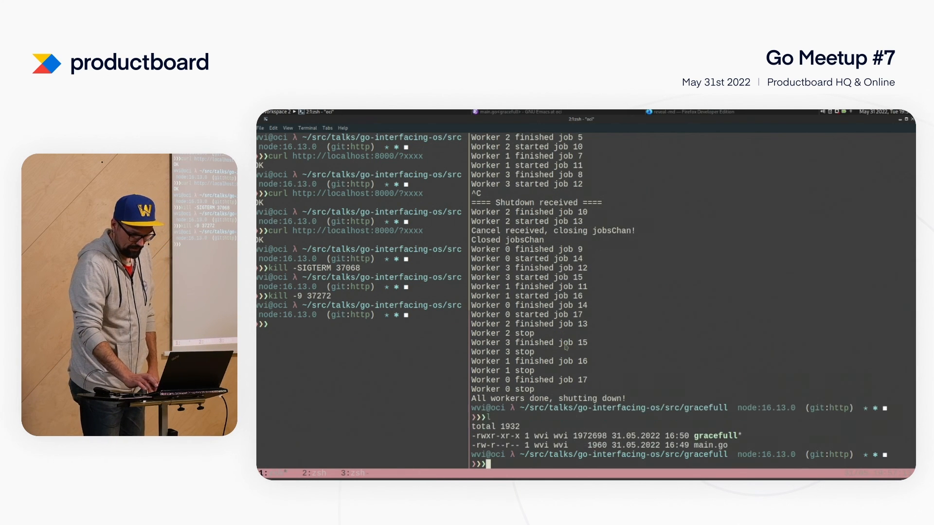
text(cd ..)
text(l)
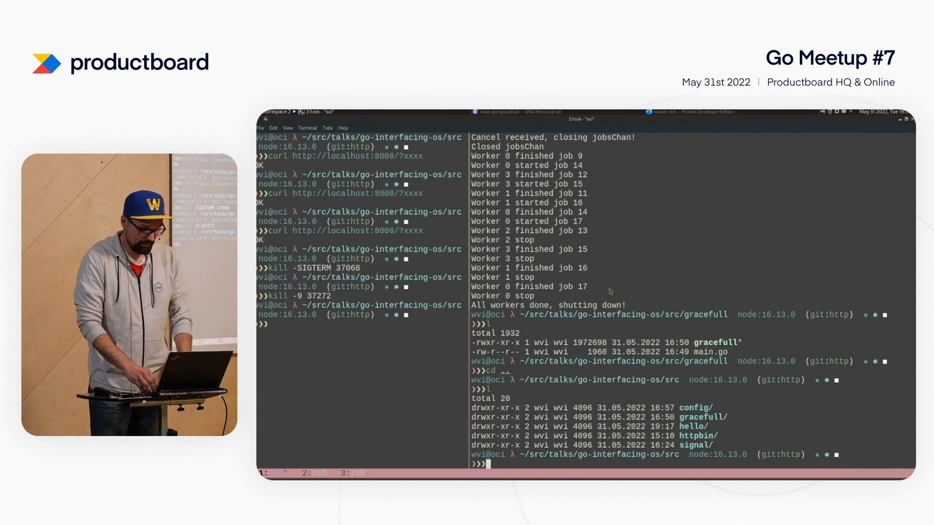
text(cd)
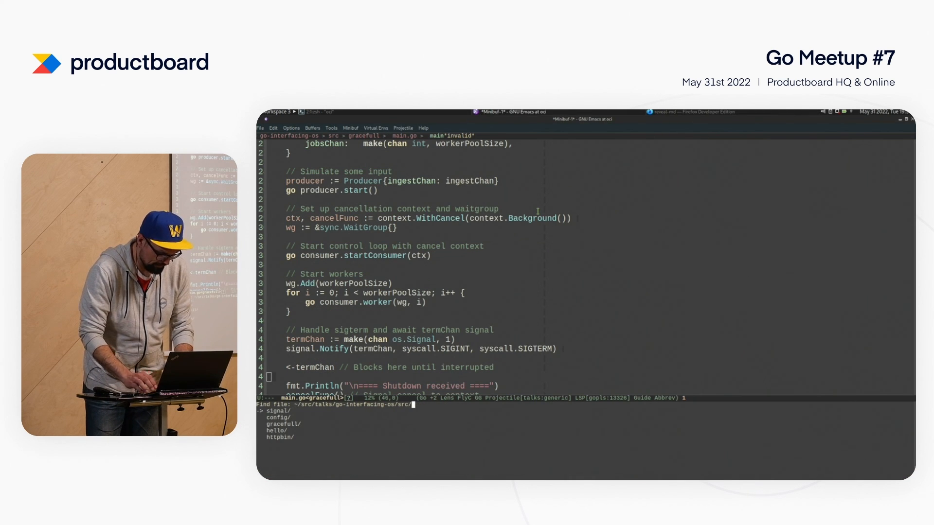
Step: Open config/main.go, scroll past readConfig and swapConfig, and inspect the swapConfig call
text(config/)
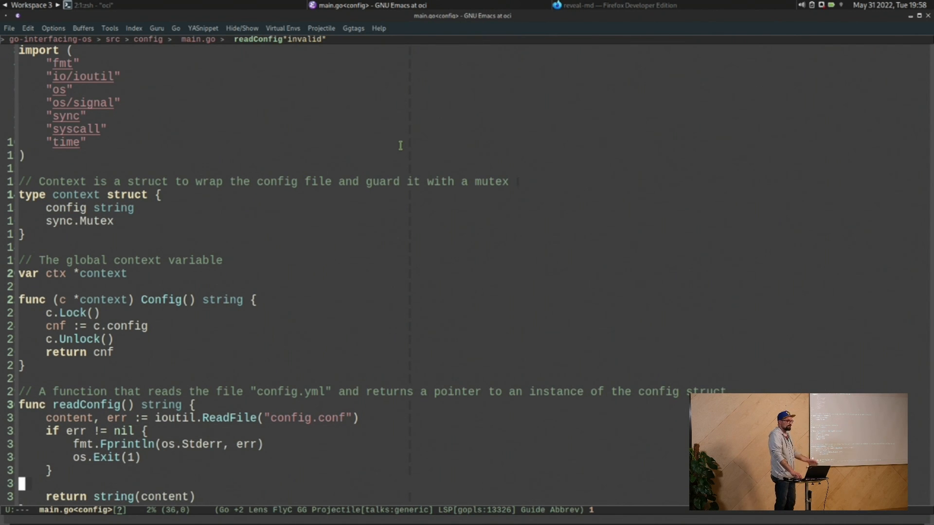
scroll(down, 3)
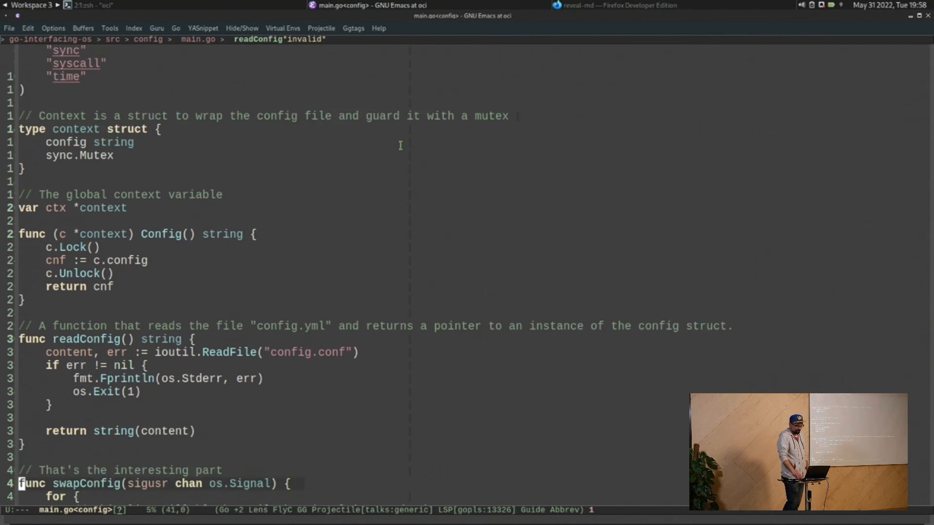
scroll(down, 3)
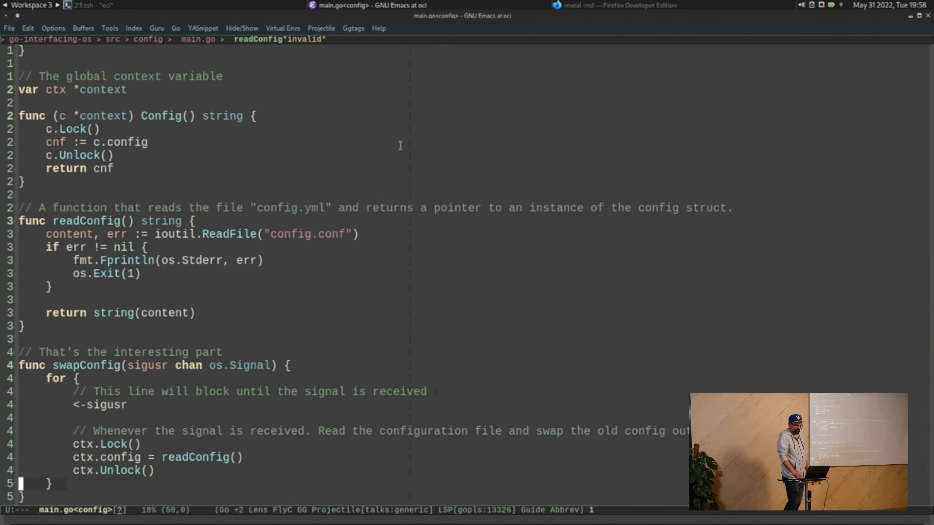
scroll(down, 3)
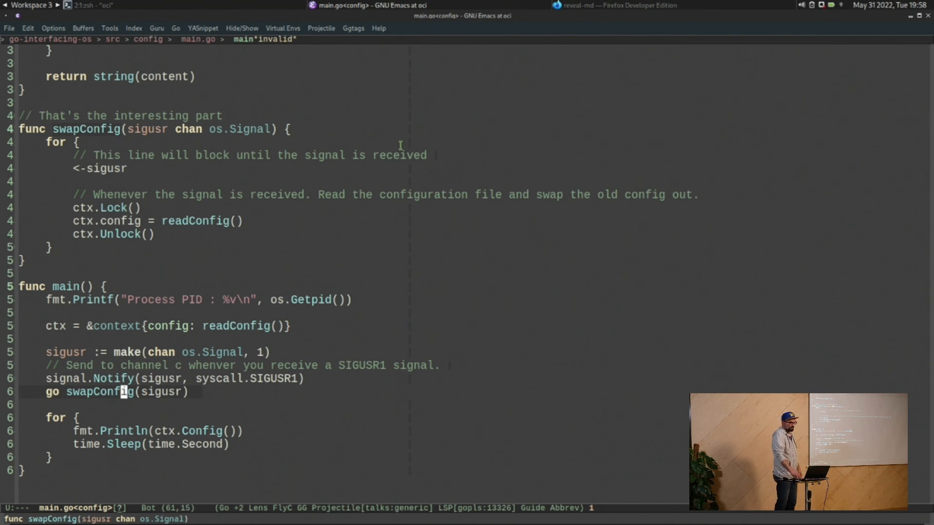
click(122, 432)
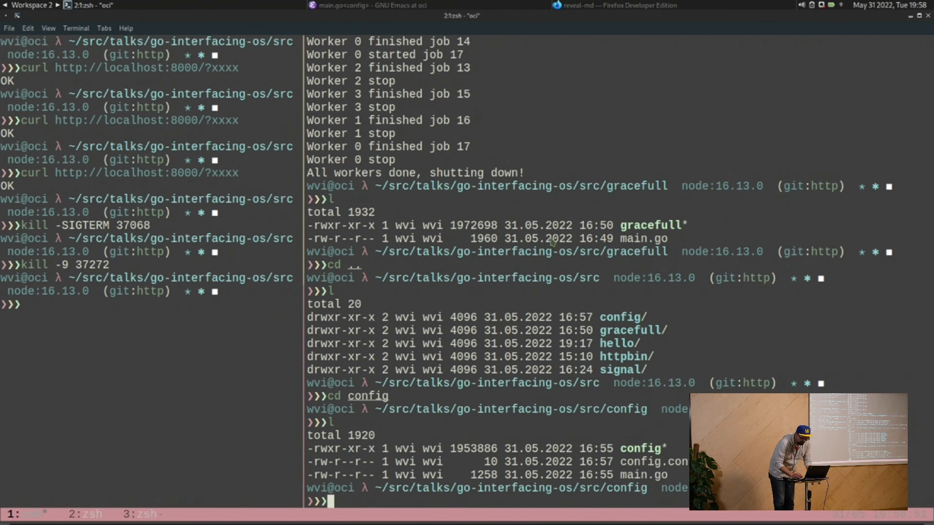
Step: Run ./config so it prints PID 38738 and repeats OLD VALUE
text(./config)
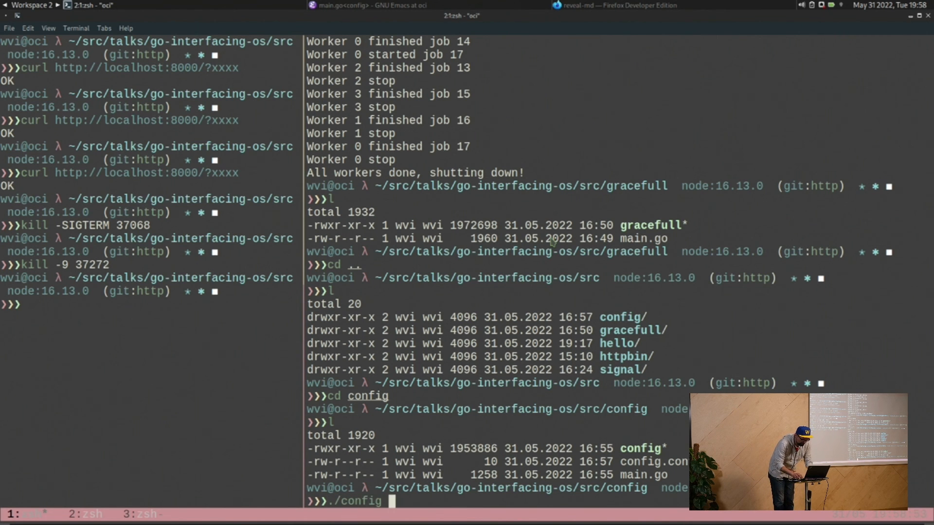
key(Return)
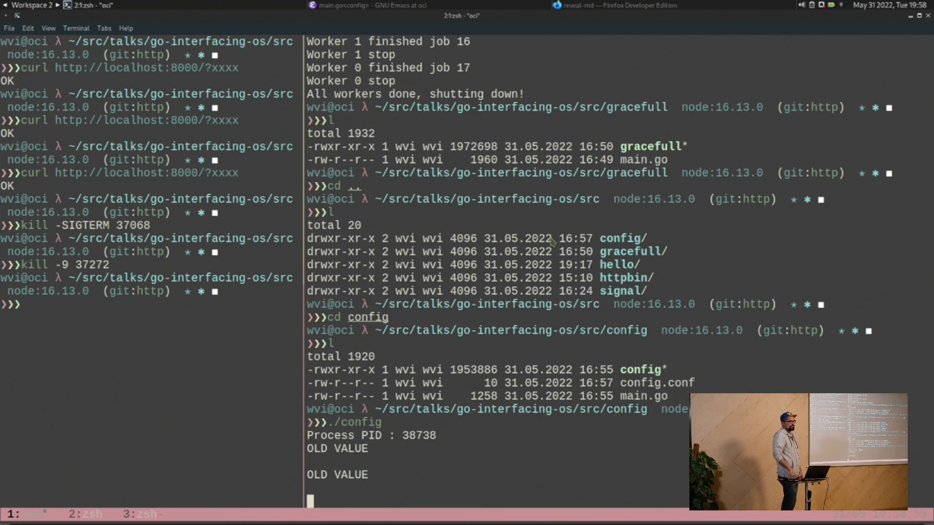
scroll(down, 3)
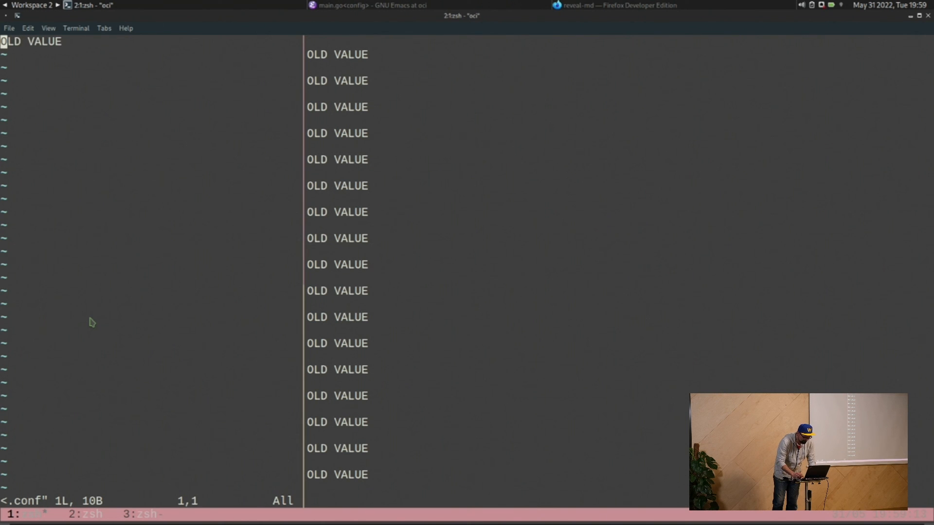
key(i)
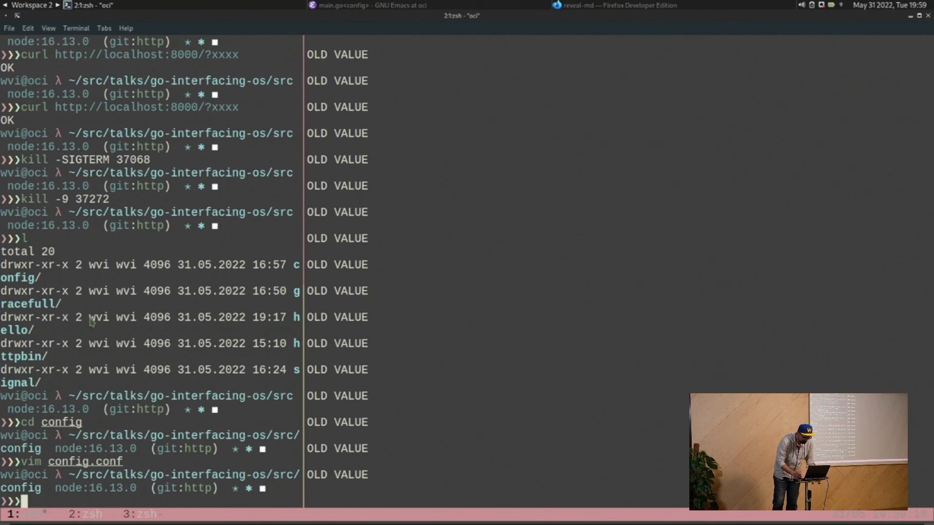
mouse_move(225, 353)
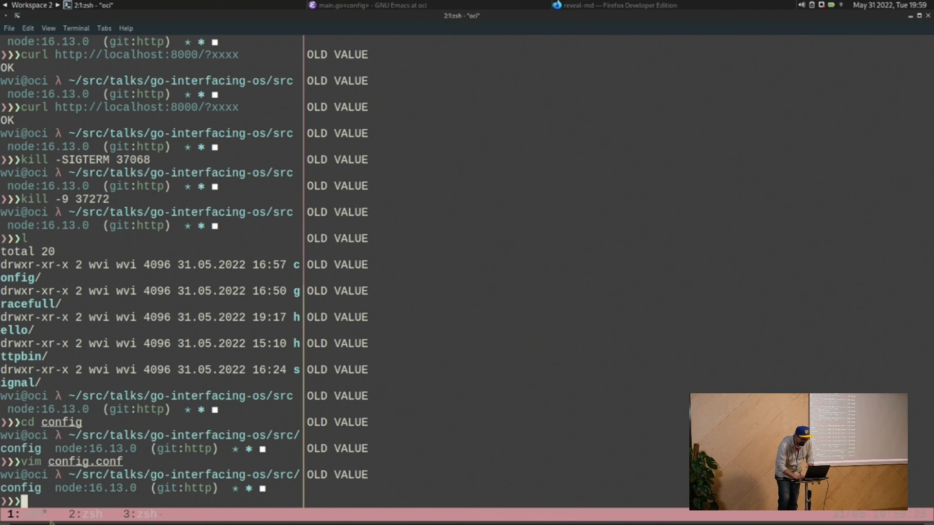
mouse_move(692, 318)
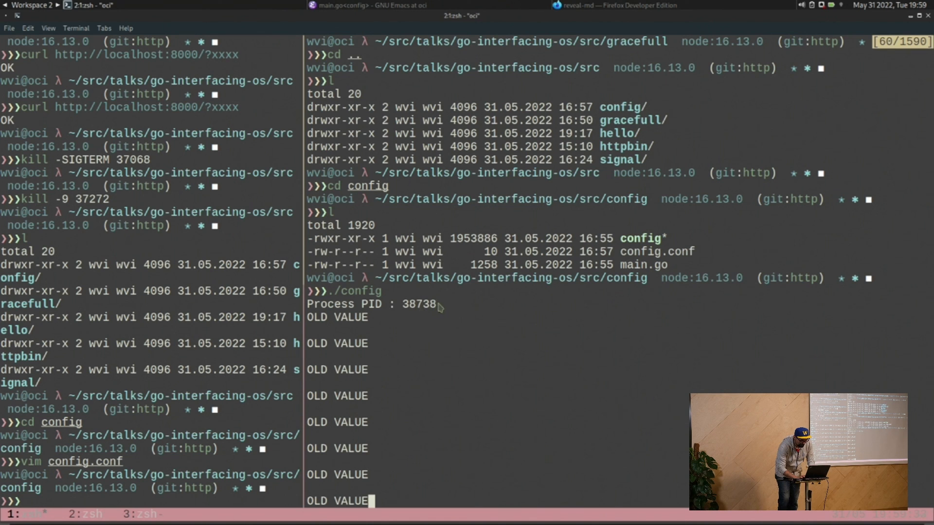
Step: Rework a recalled kill command into kill -SIGUSR1 and pick out the config PID 38738
scroll(down, 3)
text(kill -)
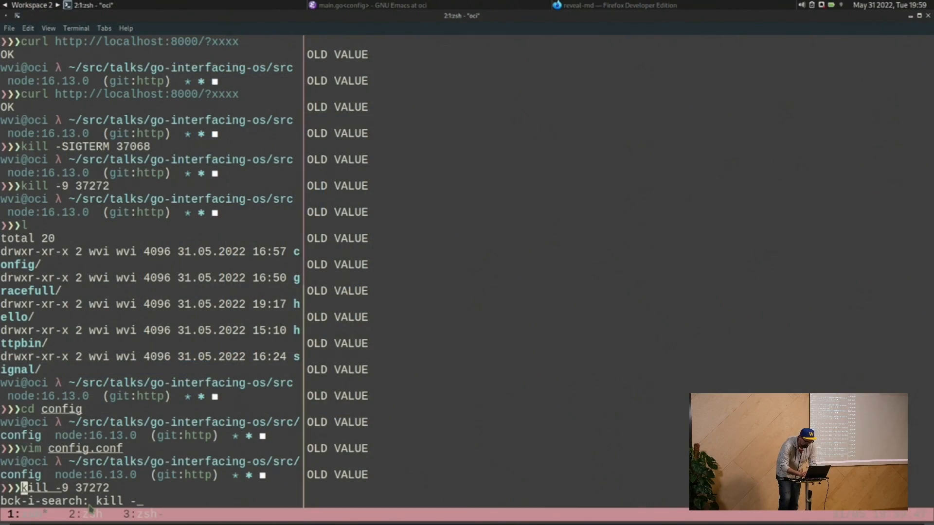
text(SIGUSR1 2291)
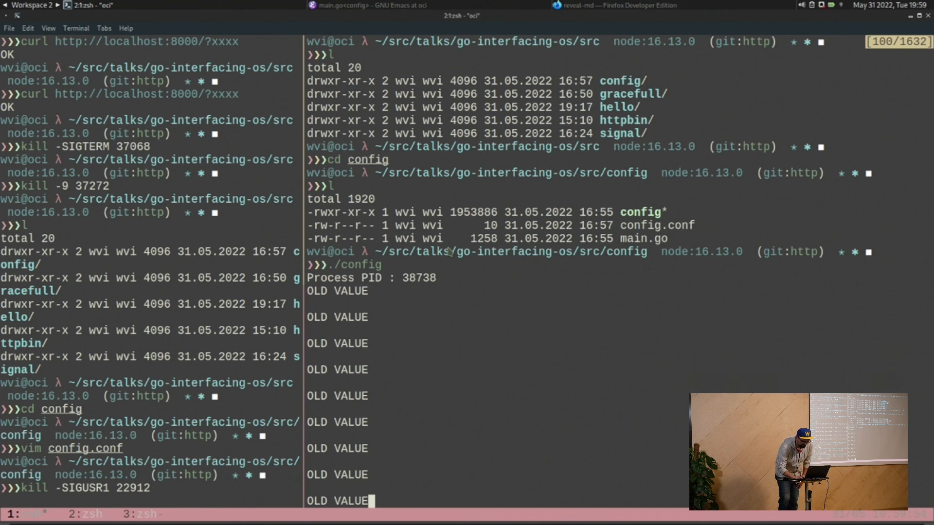
mouse_move(446, 283)
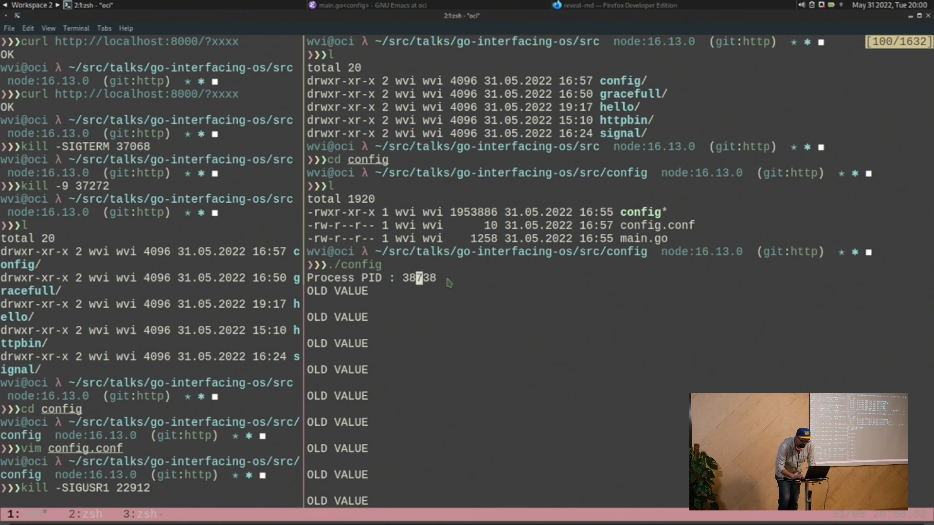
double_click(418, 278)
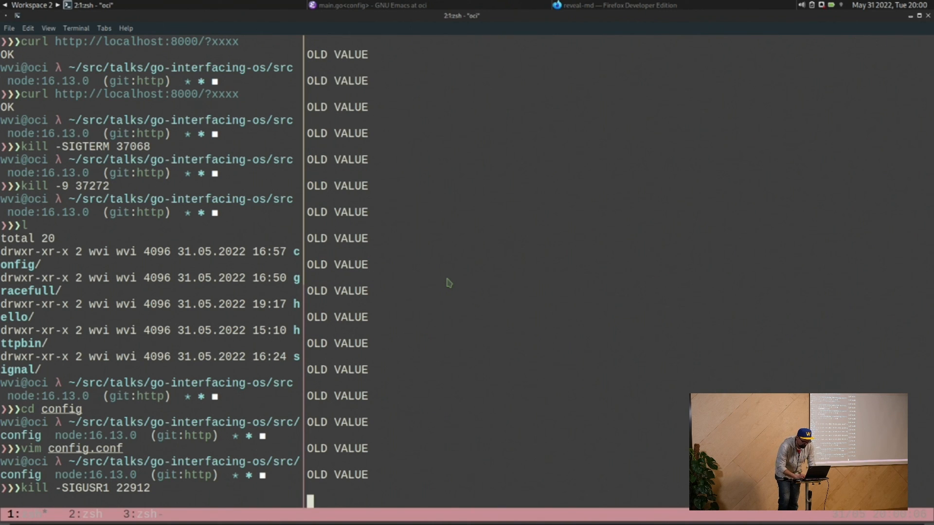
key(BackSpace)
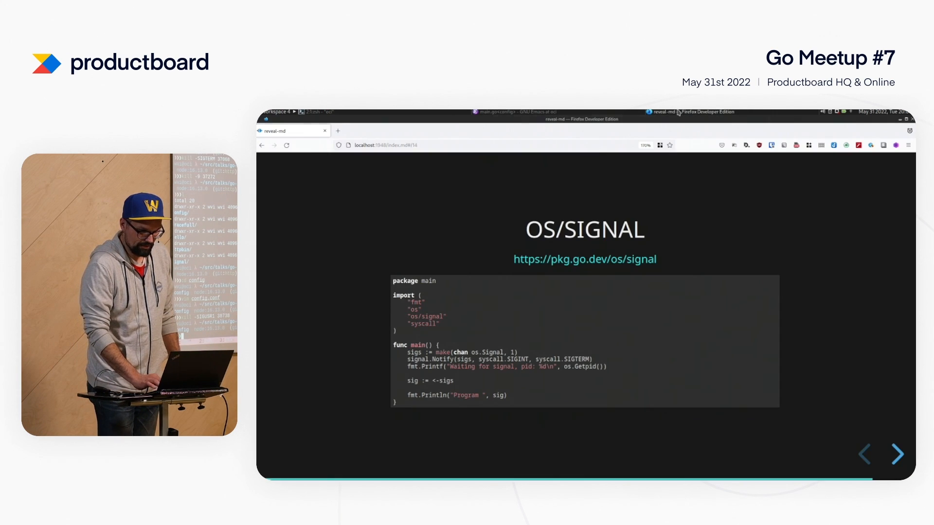
Step: Advance the reveal-md deck from the OS/SIGNAL slide to the closing THANK YOU slide
click(895, 454)
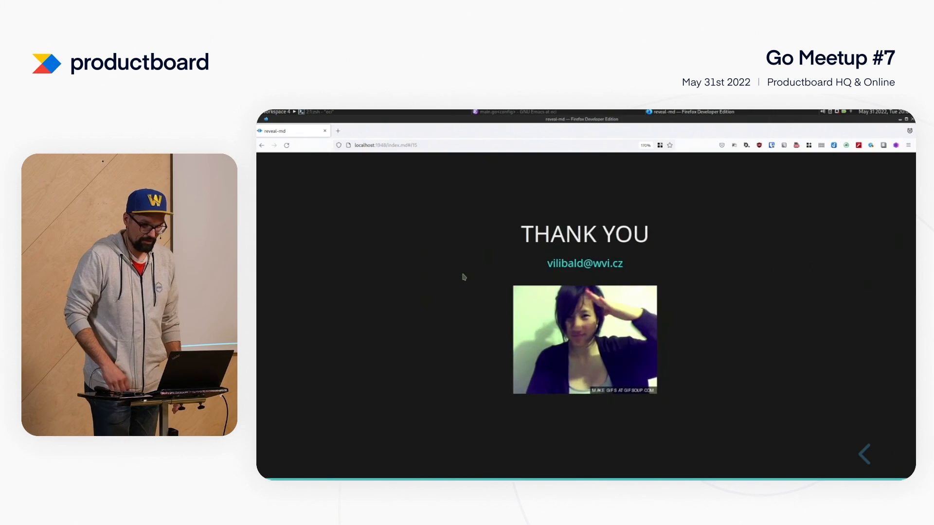